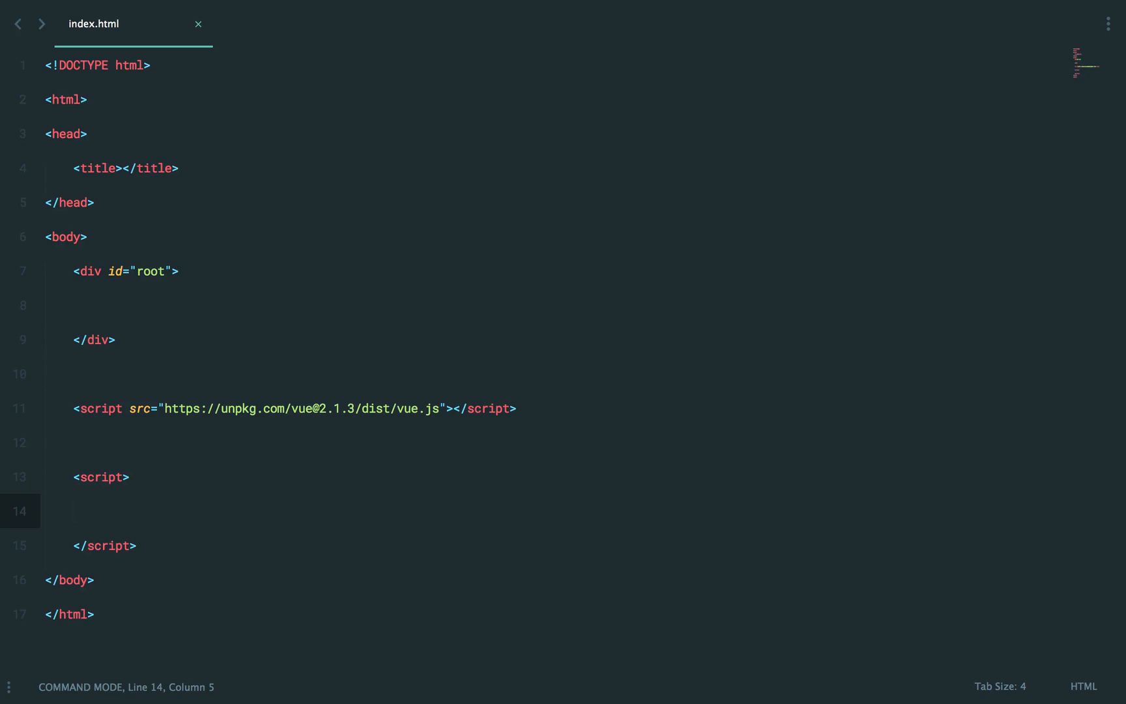
Step: In Safari, open the Setup a Mac Dev Machine From Scratch series and browse its episodes
type("safa")
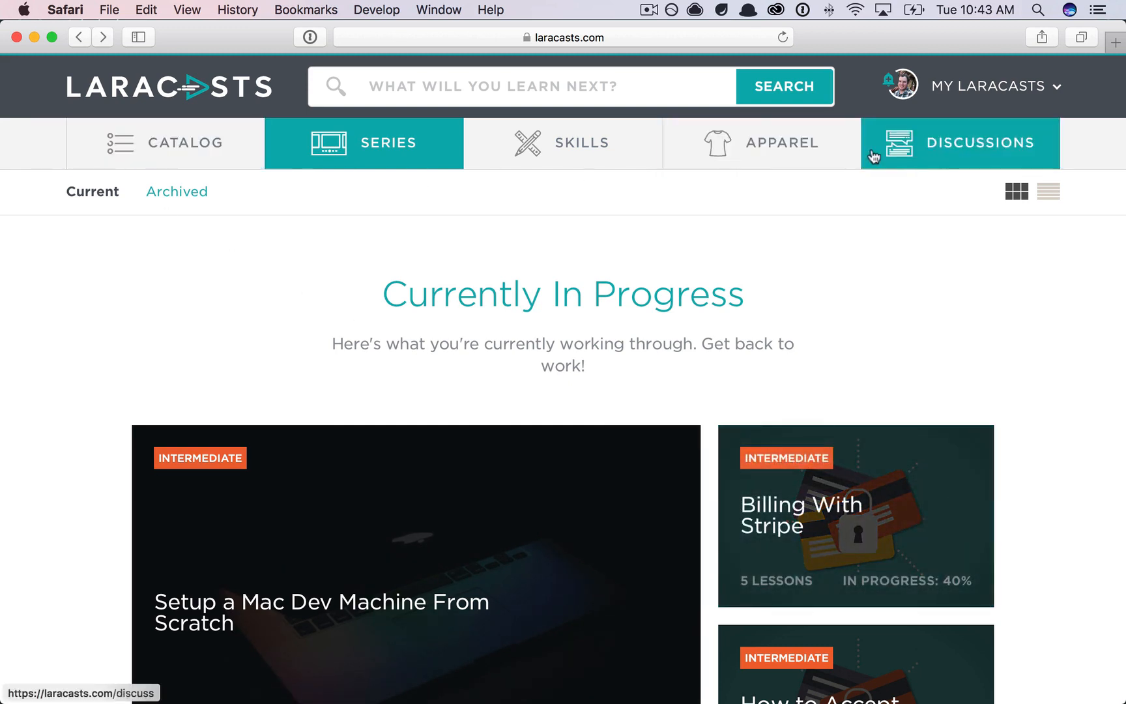
scroll("down", 3)
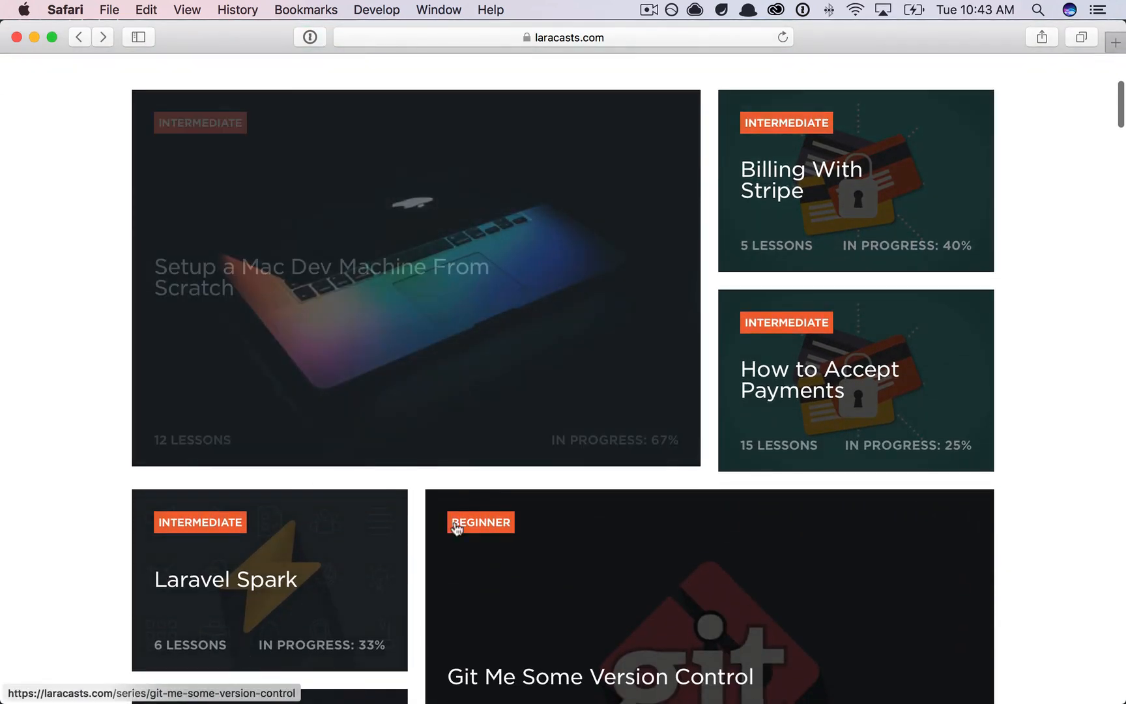
mouse_move(1004, 309)
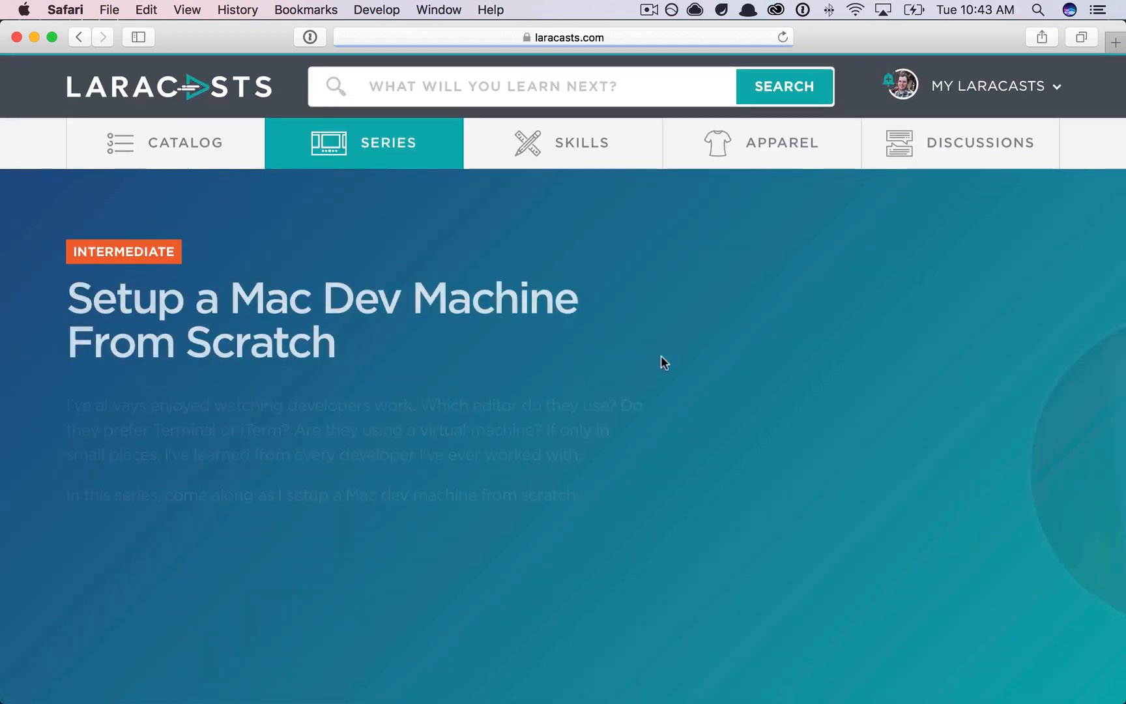
scroll("down", 3)
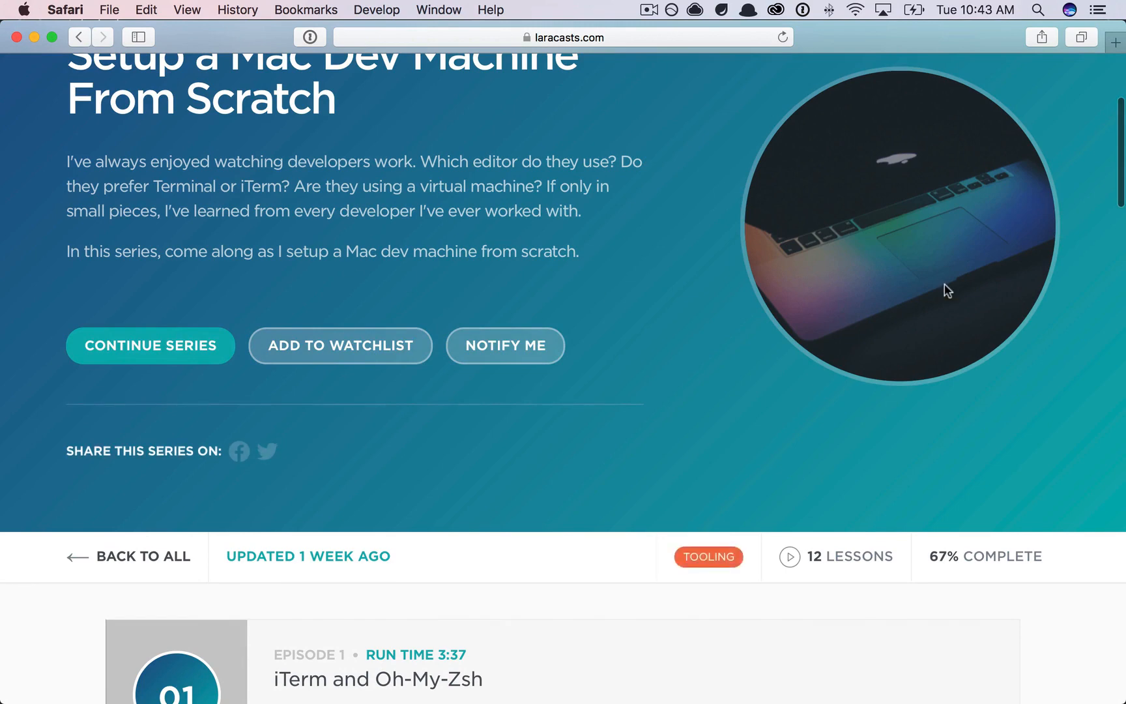
scroll("down", 3)
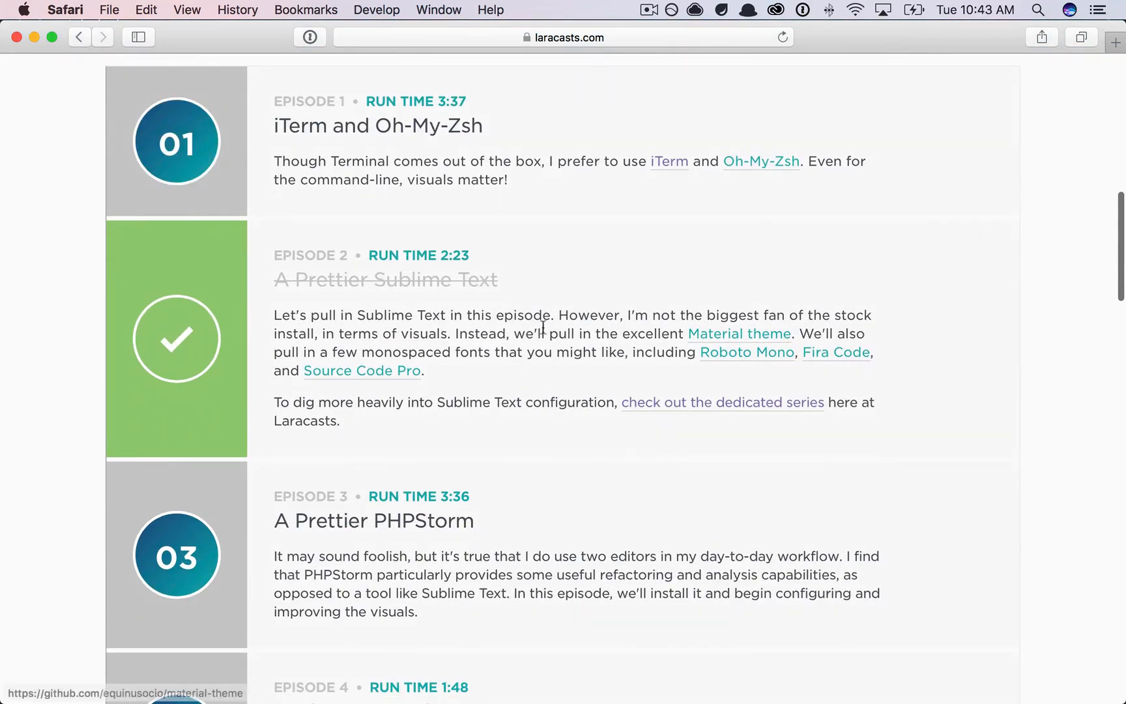
mouse_move(1058, 155)
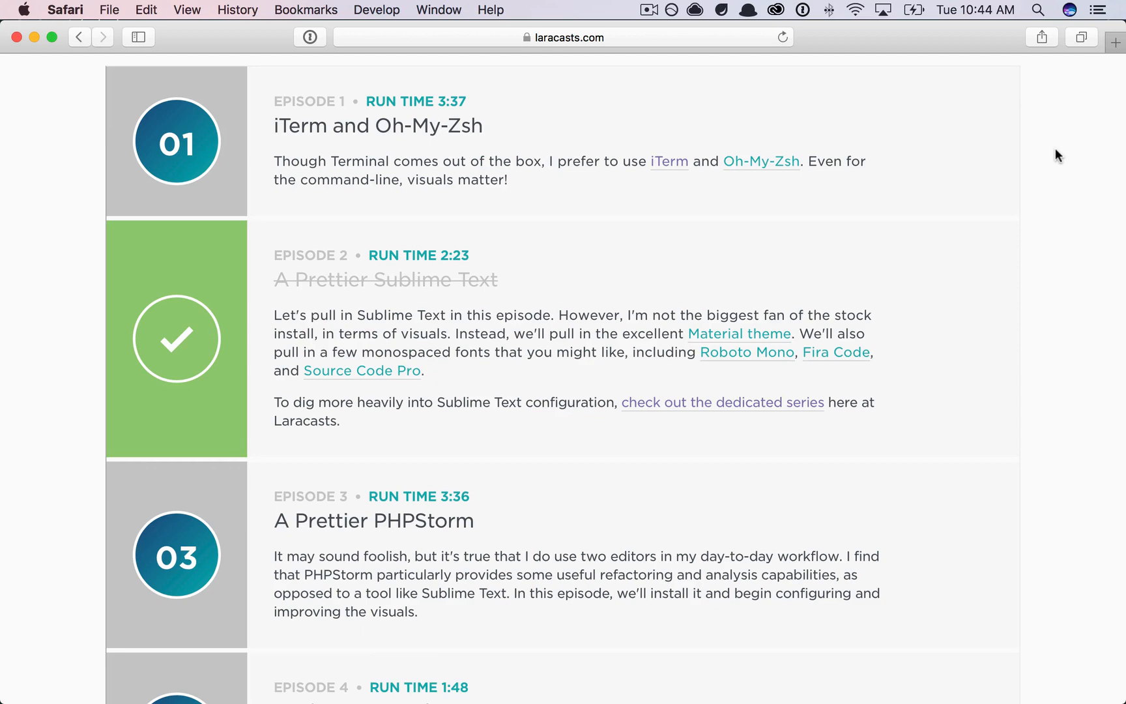
scroll("up", 3)
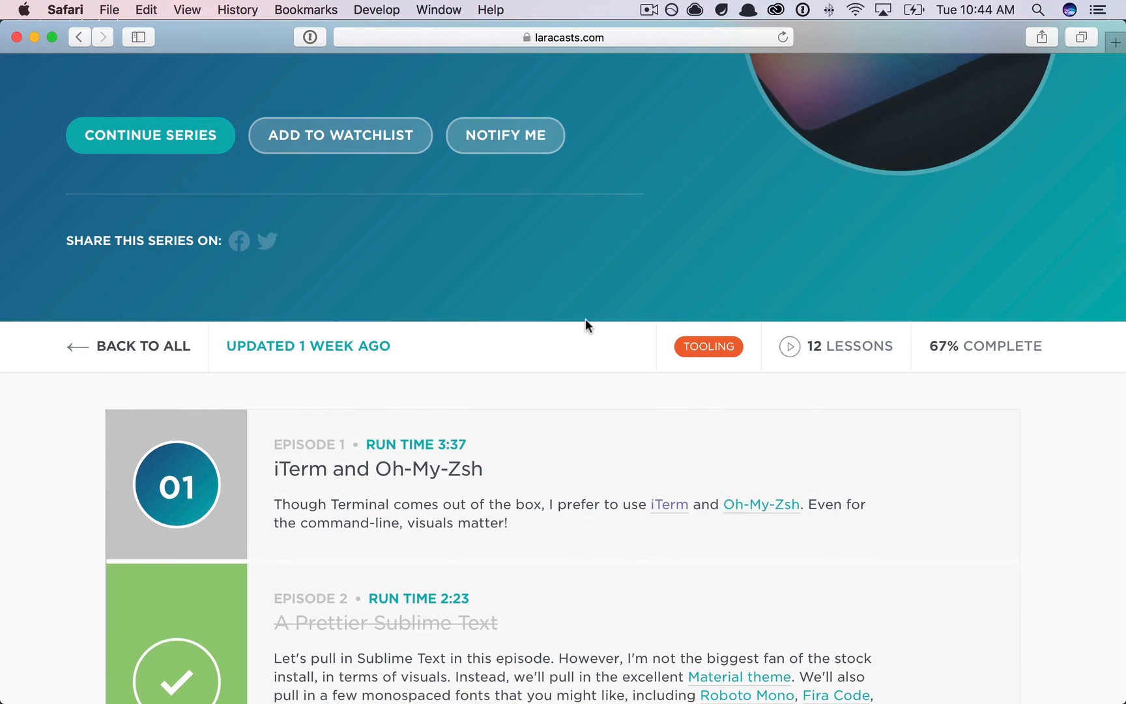
mouse_move(612, 438)
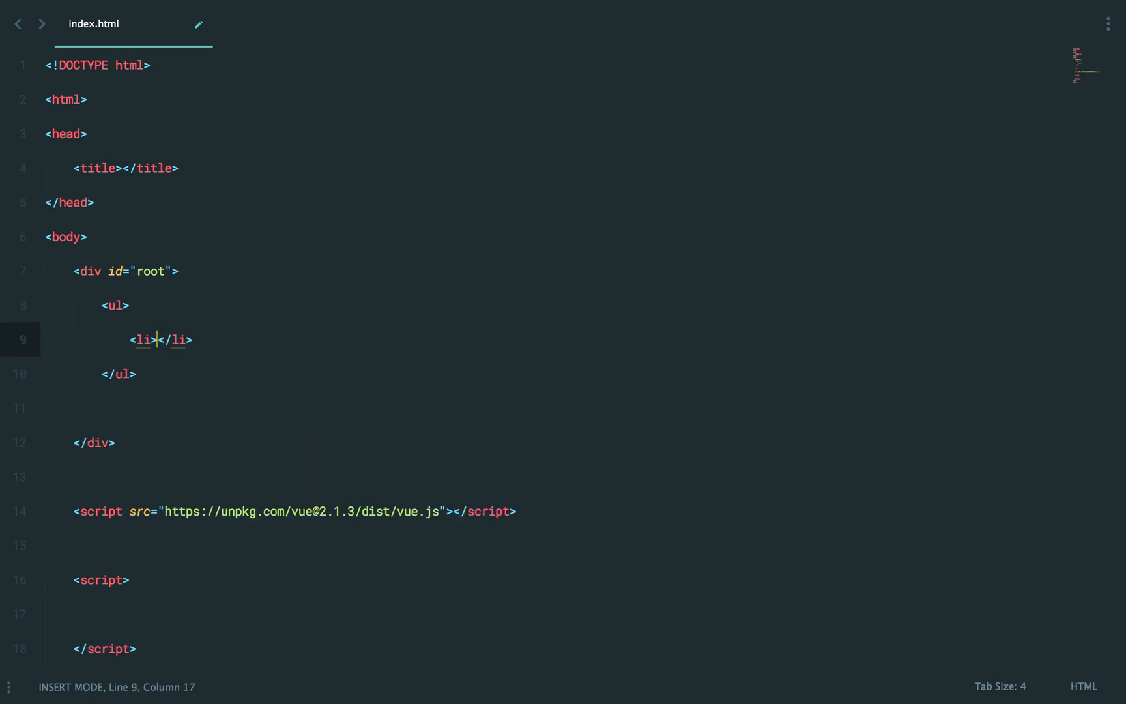
Step: Clear the root div and inline script in index.html, starting a new tag below Vue's script
type("Go to the s")
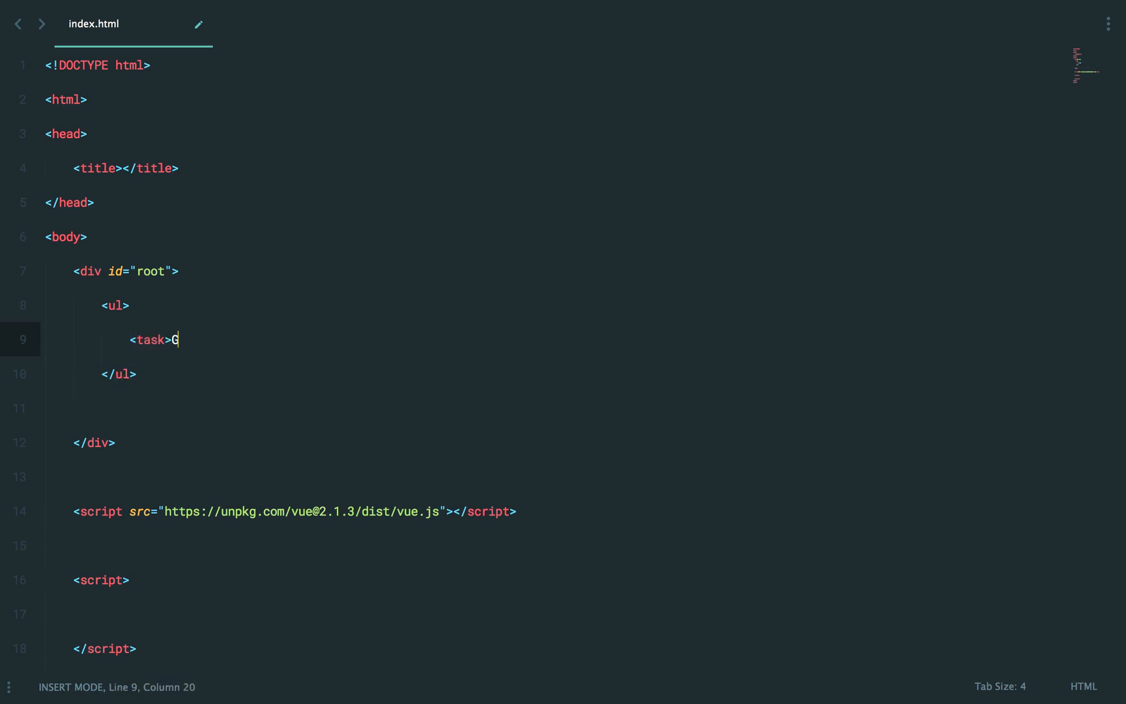
type("o to the store</task>")
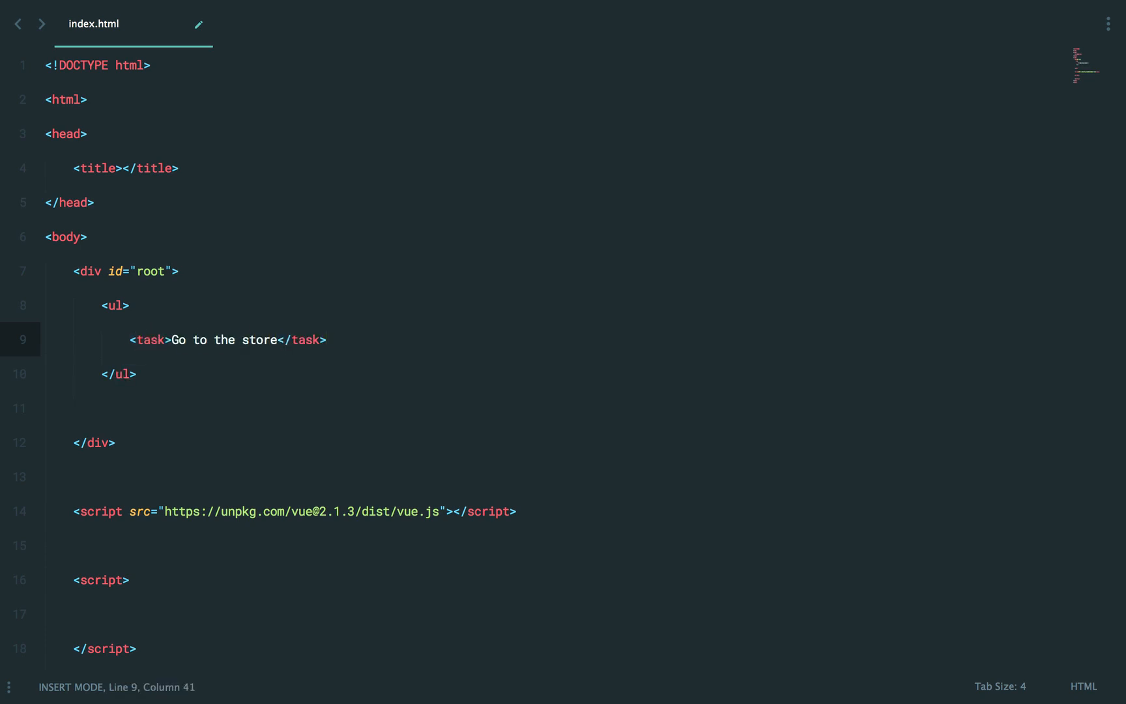
key("BackSpace")
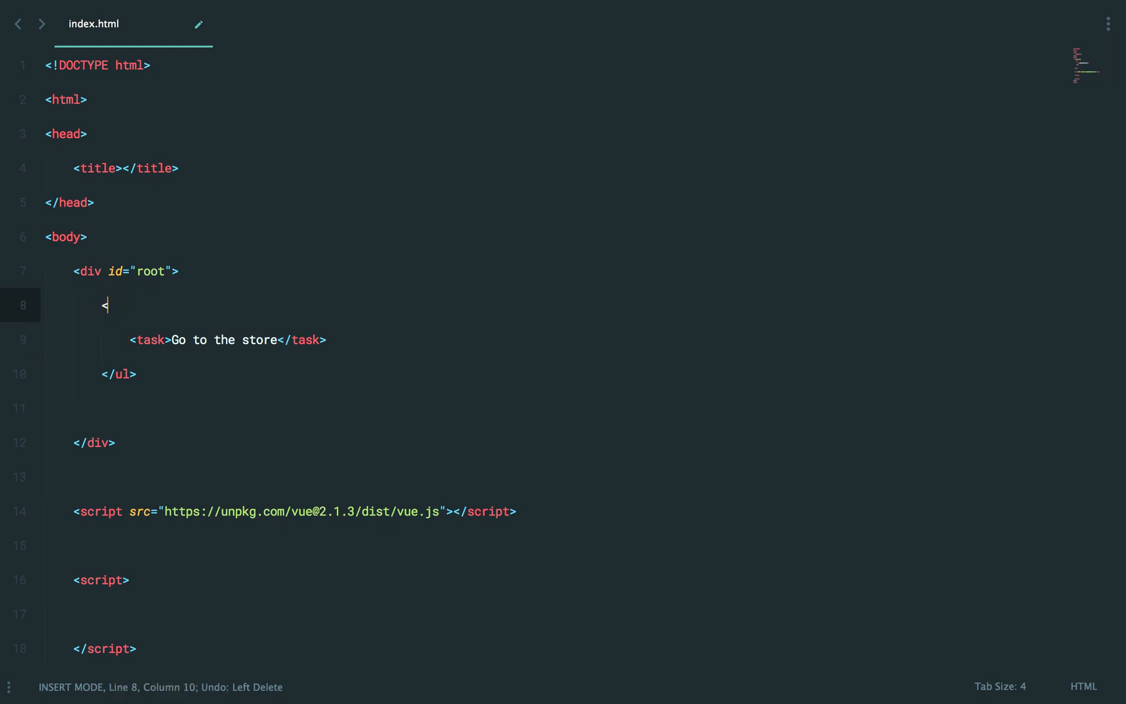
type("task-list")
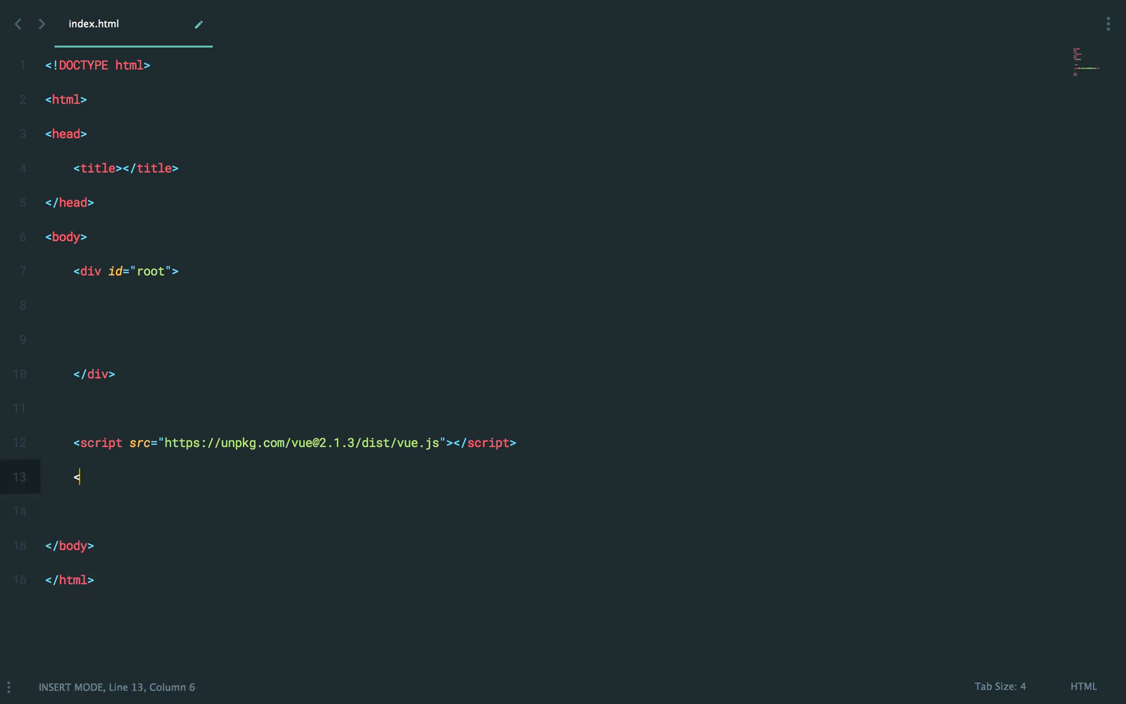
Step: Add a main.js script reference and start a Vue.component registration named 'task-list'
type("script src=\"main.")
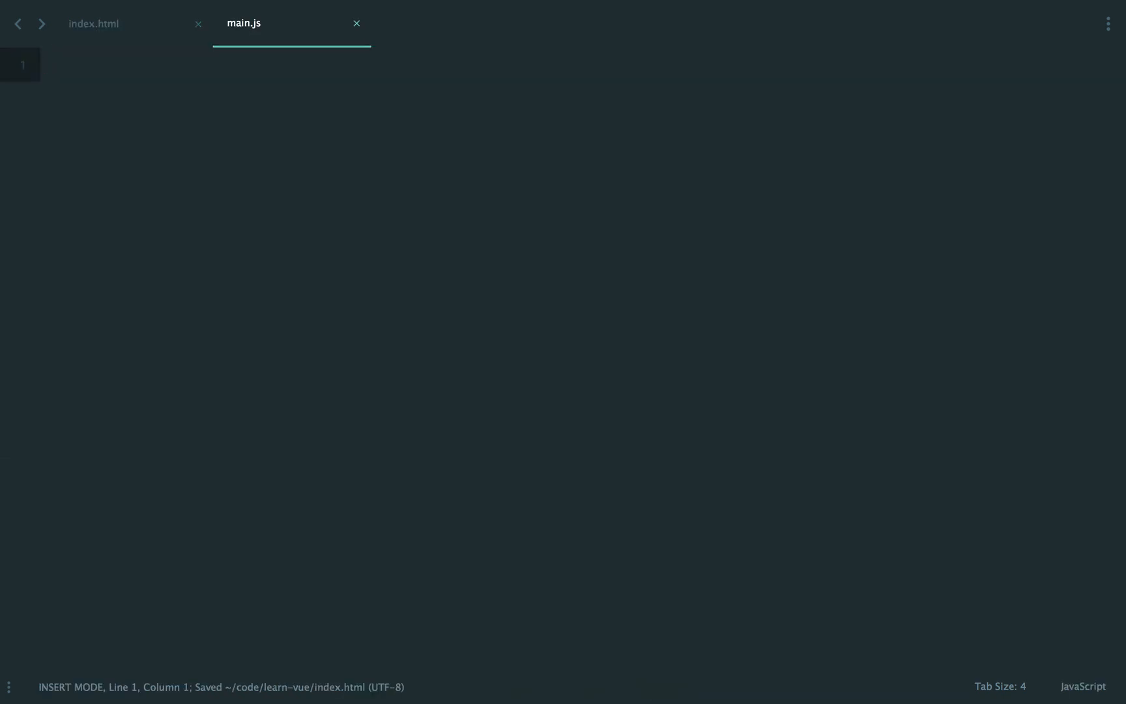
type("Vue.component")
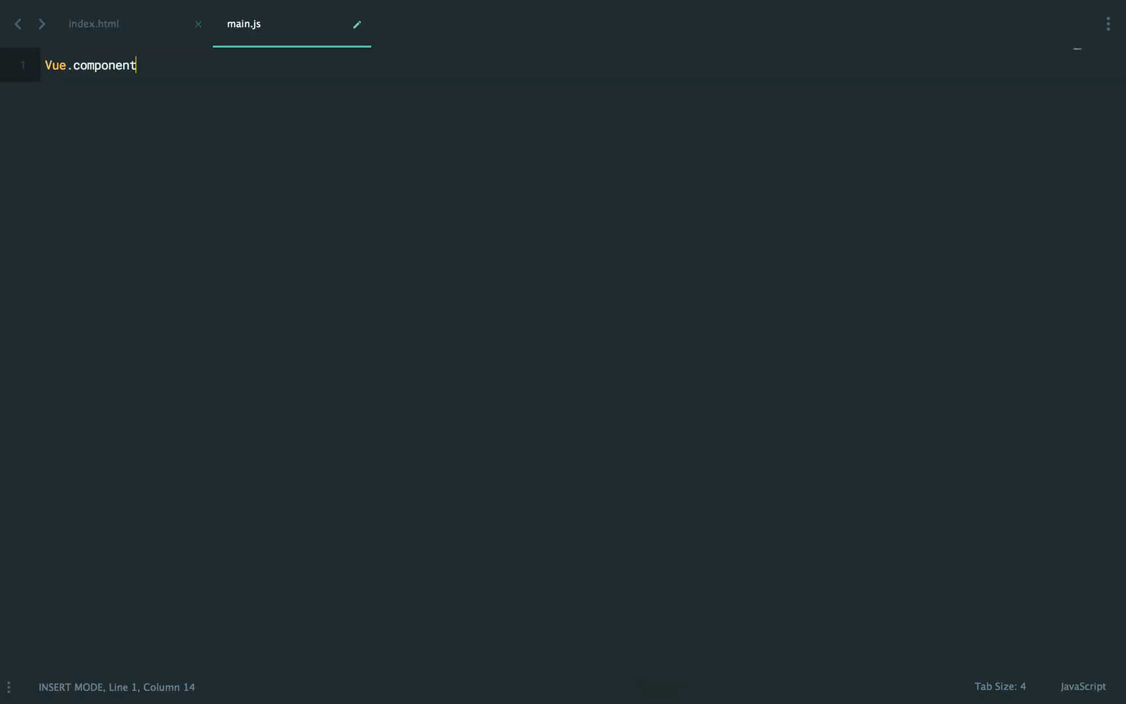
type("('')")
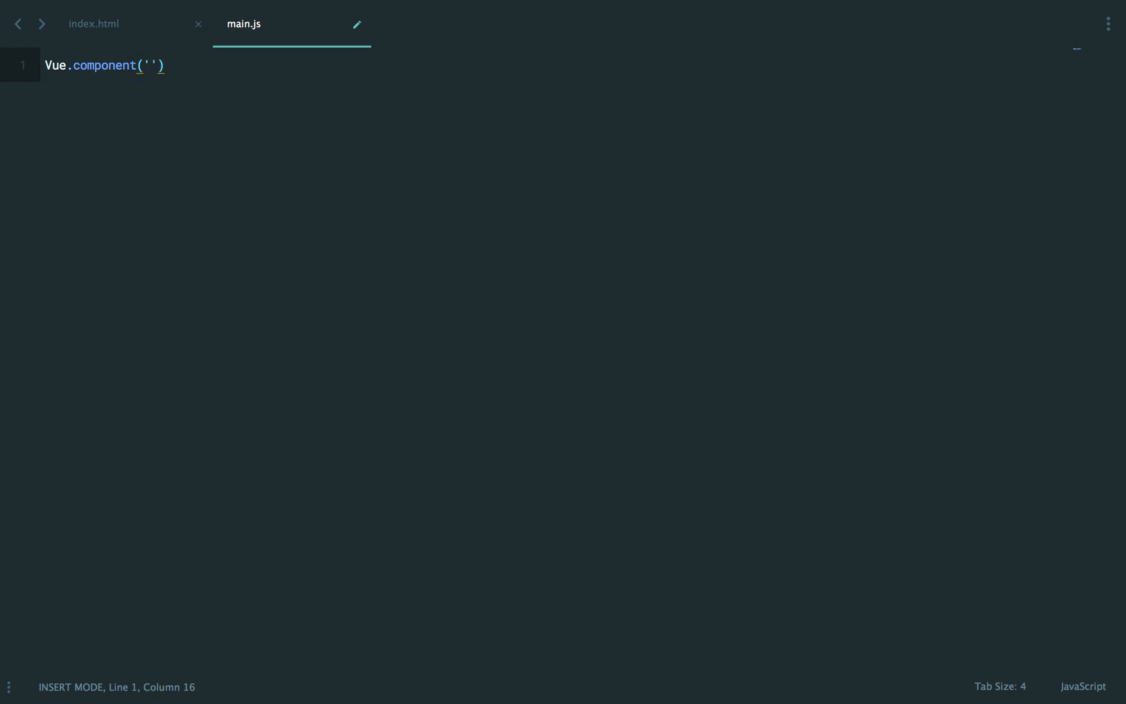
type("task")
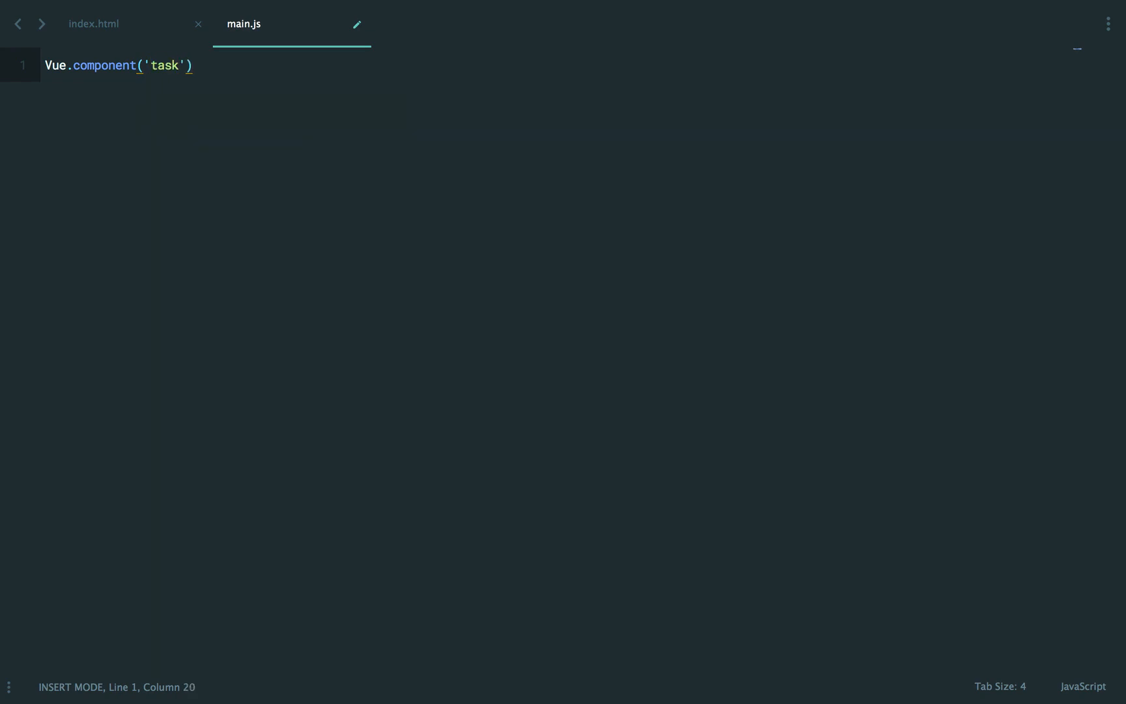
type("-list")
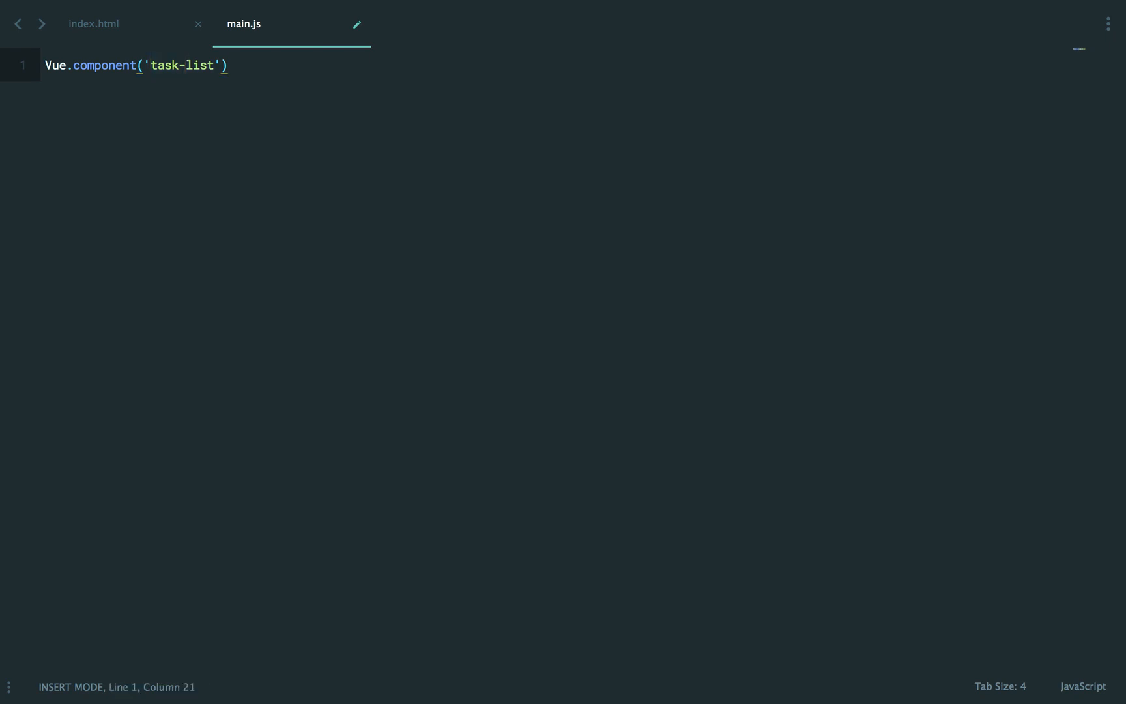
Step: Rename the component to 'task' with an options object and delete the leftover <task></task> line
double_click(200, 65)
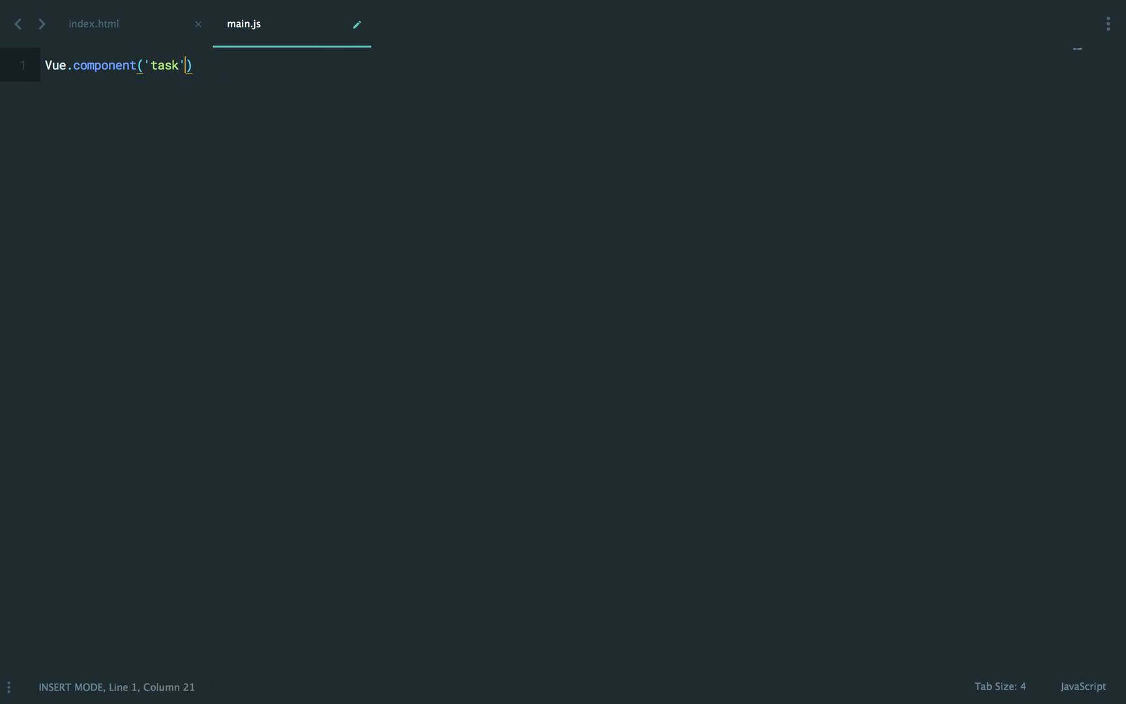
type(", {")
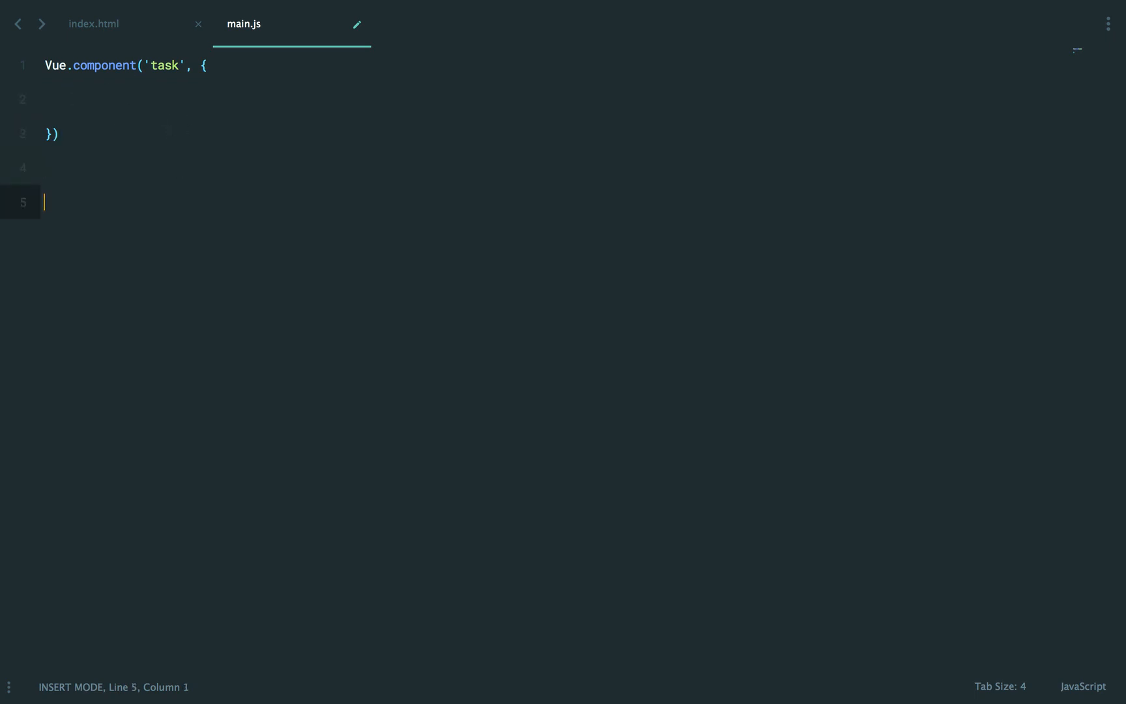
type("<task>")
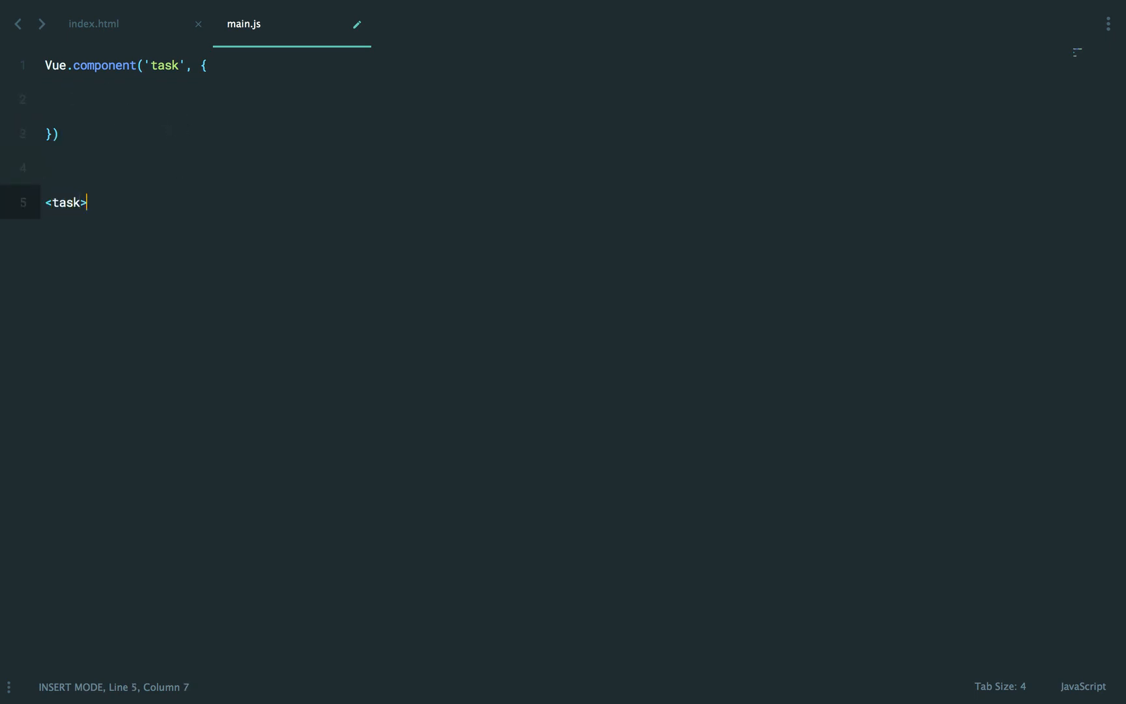
type("</task>")
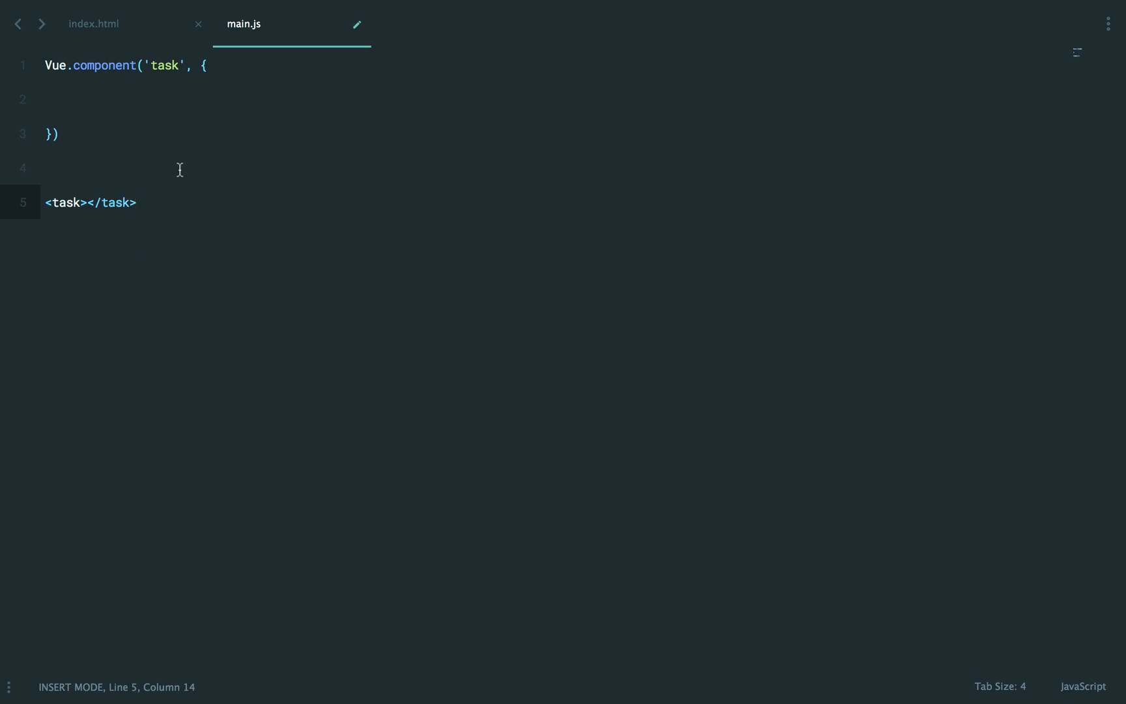
mouse_move(159, 207)
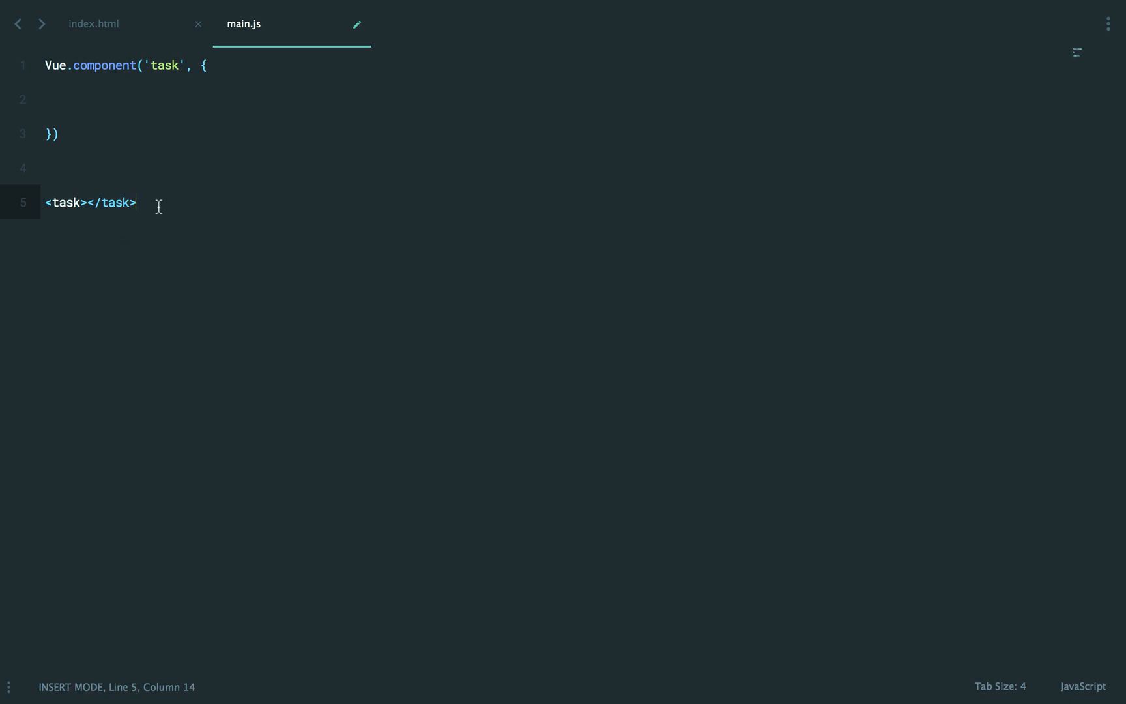
left_click_drag(135, 203, 44, 203)
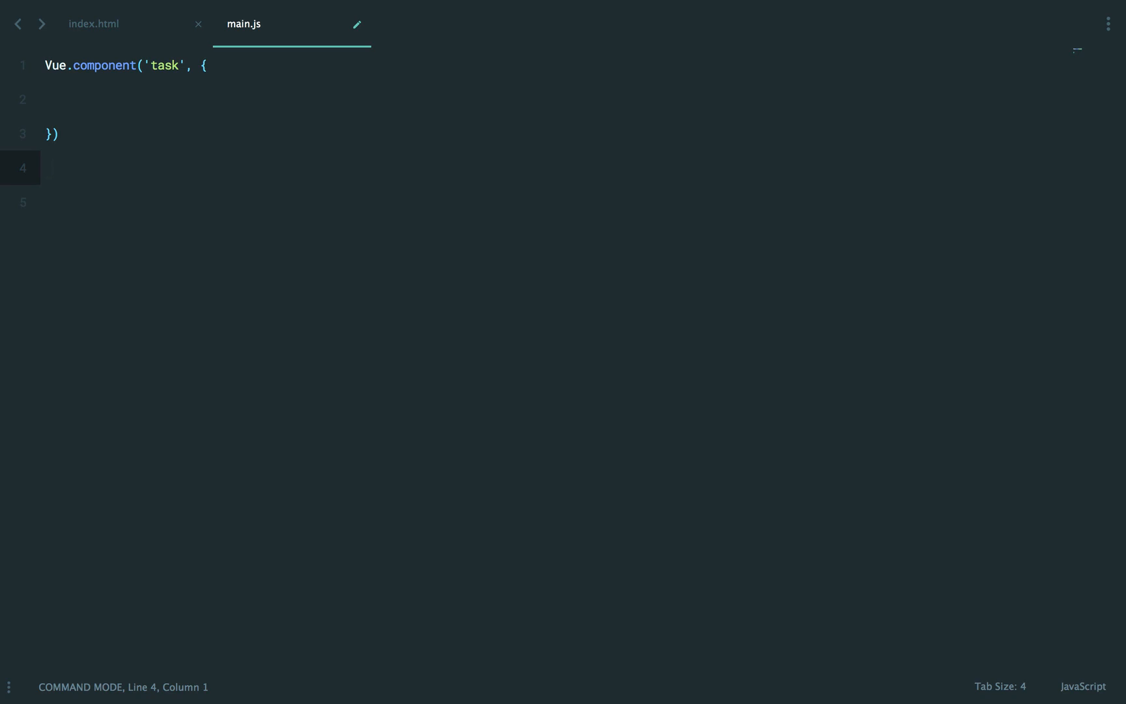
Step: Add template '<li>Foobar</li>' to the task component and mount new Vue on '#root'
type("template: '")
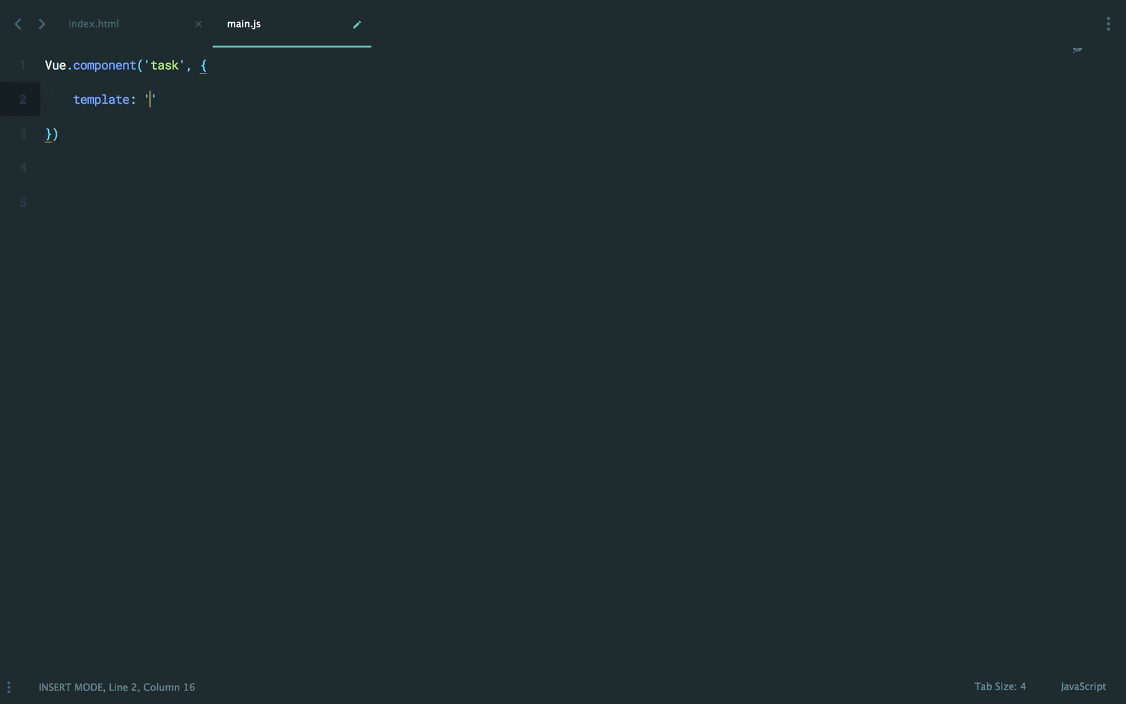
type("li")
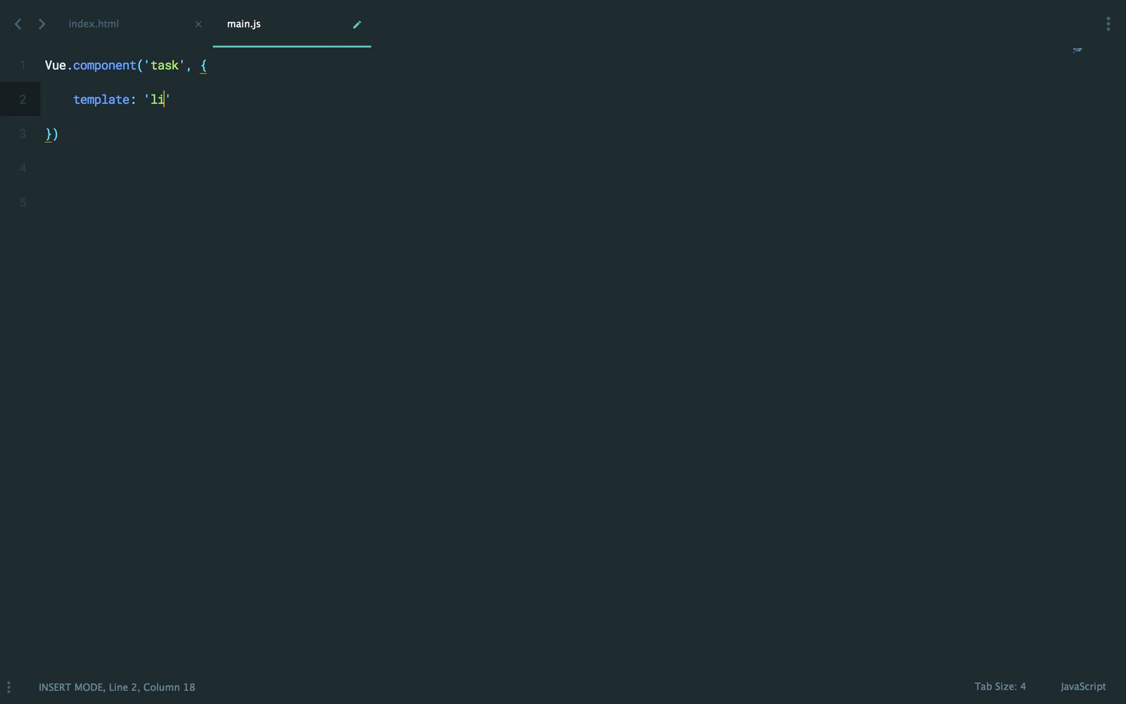
type("<li>")
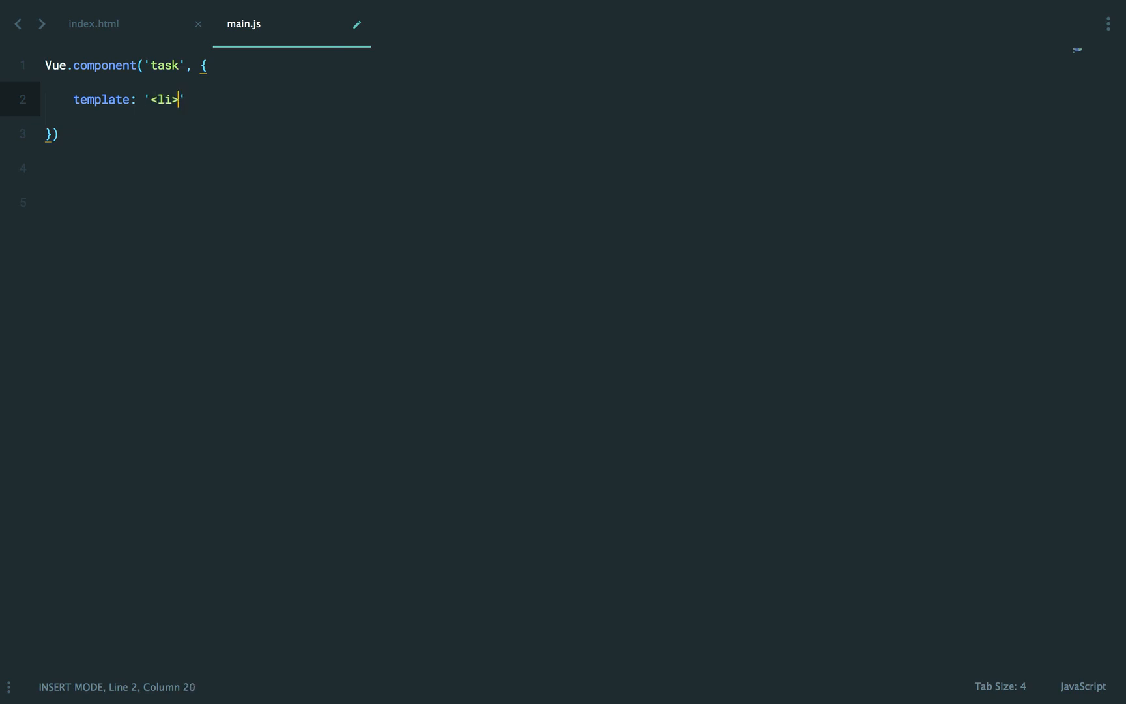
type("Foobar</li")
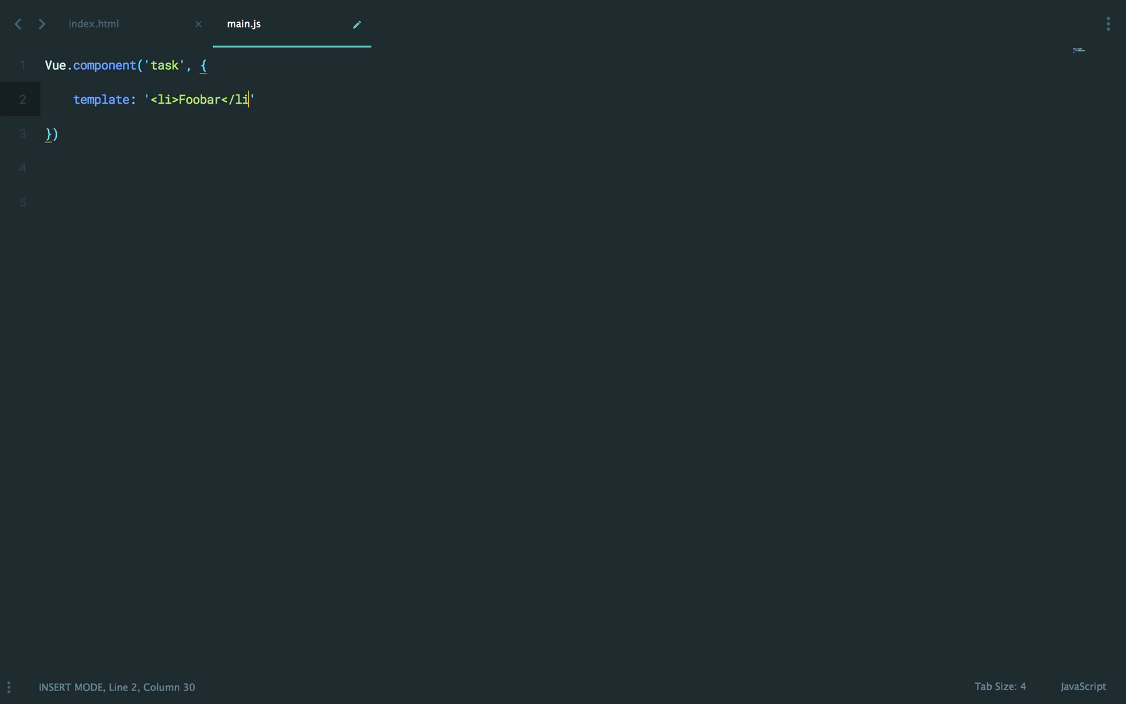
type(";")
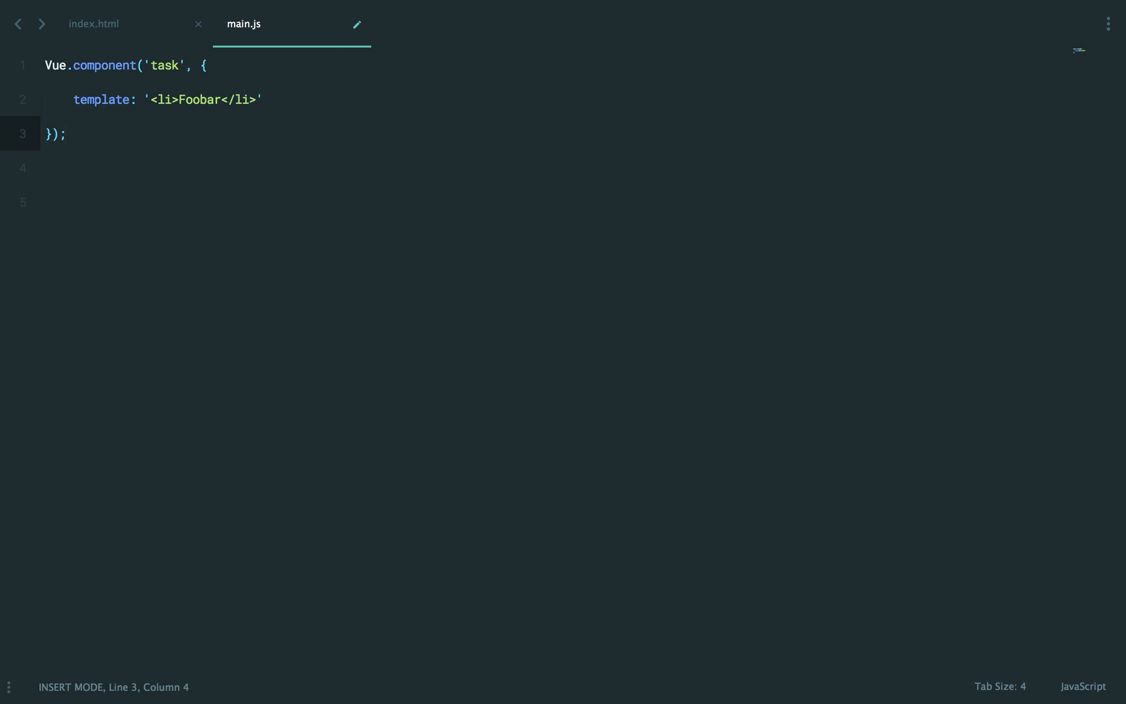
type("new Vu")
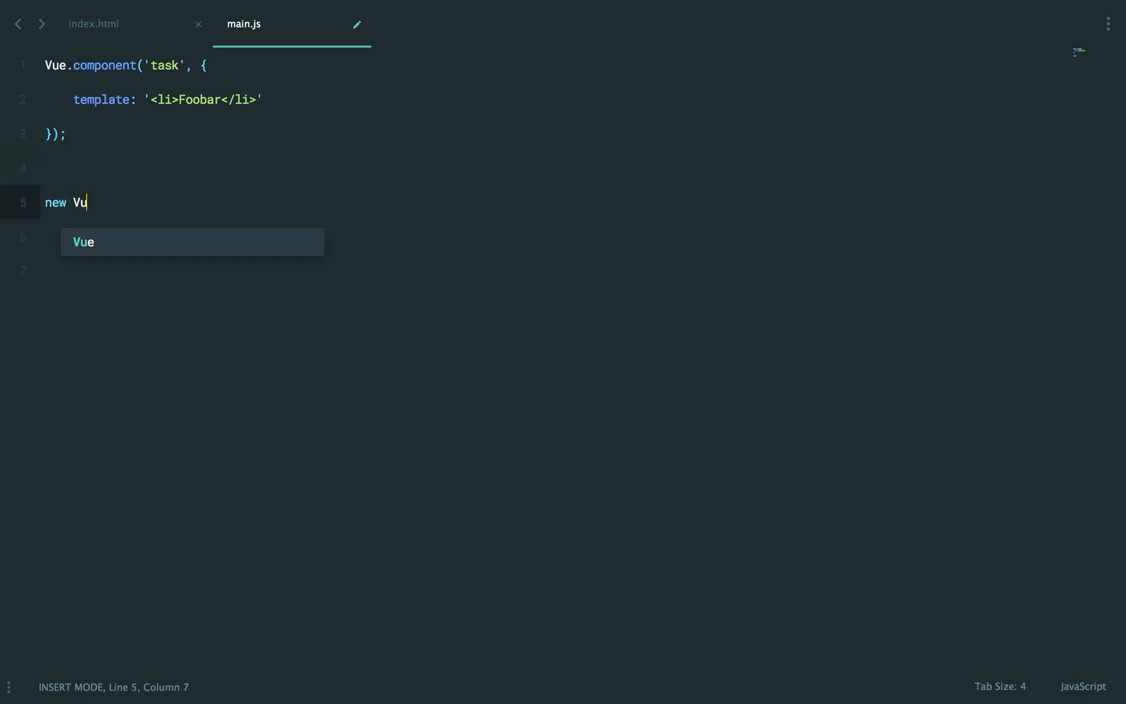
type("e({\\n    el: '#'")
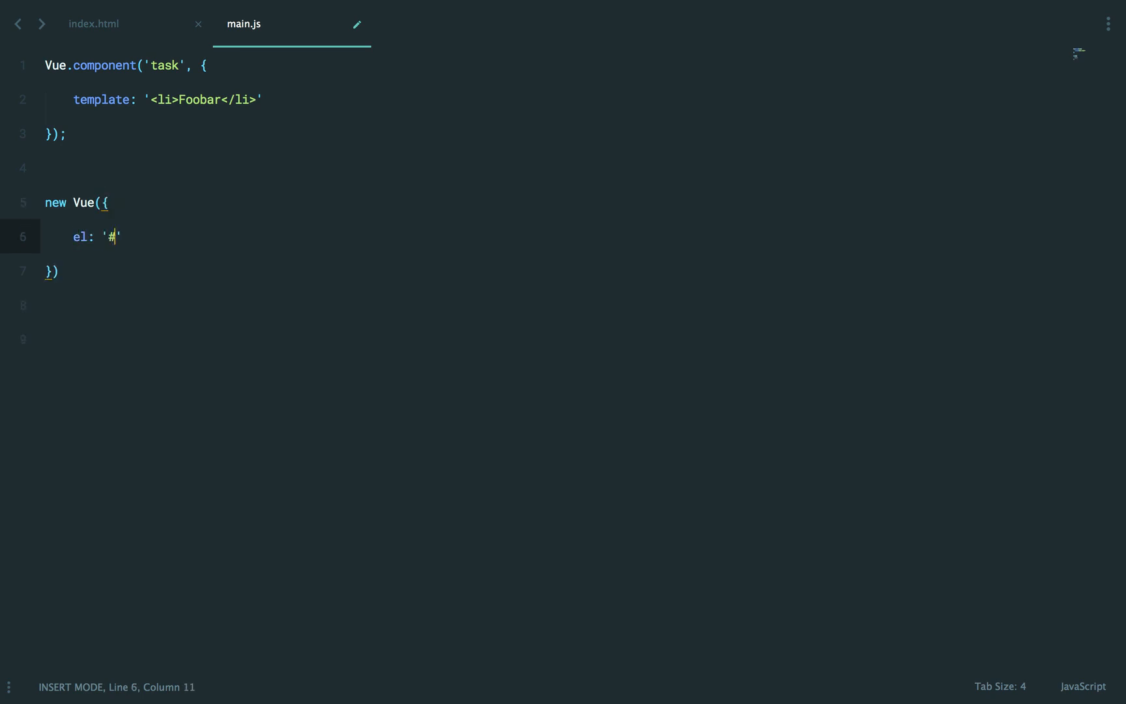
type("root")
left_click(548, 271)
type(";")
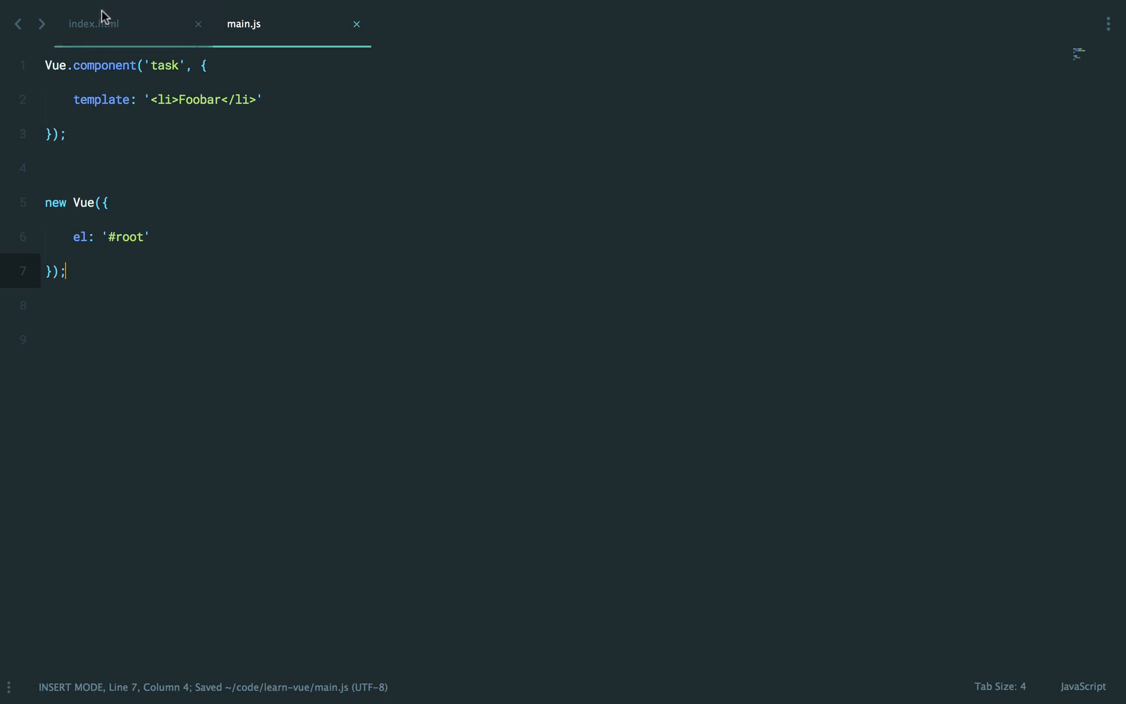
Step: In index.html's root div, add tasks 'Go to the store', 'Go to the bank', 'Go to work'
left_click(93, 23)
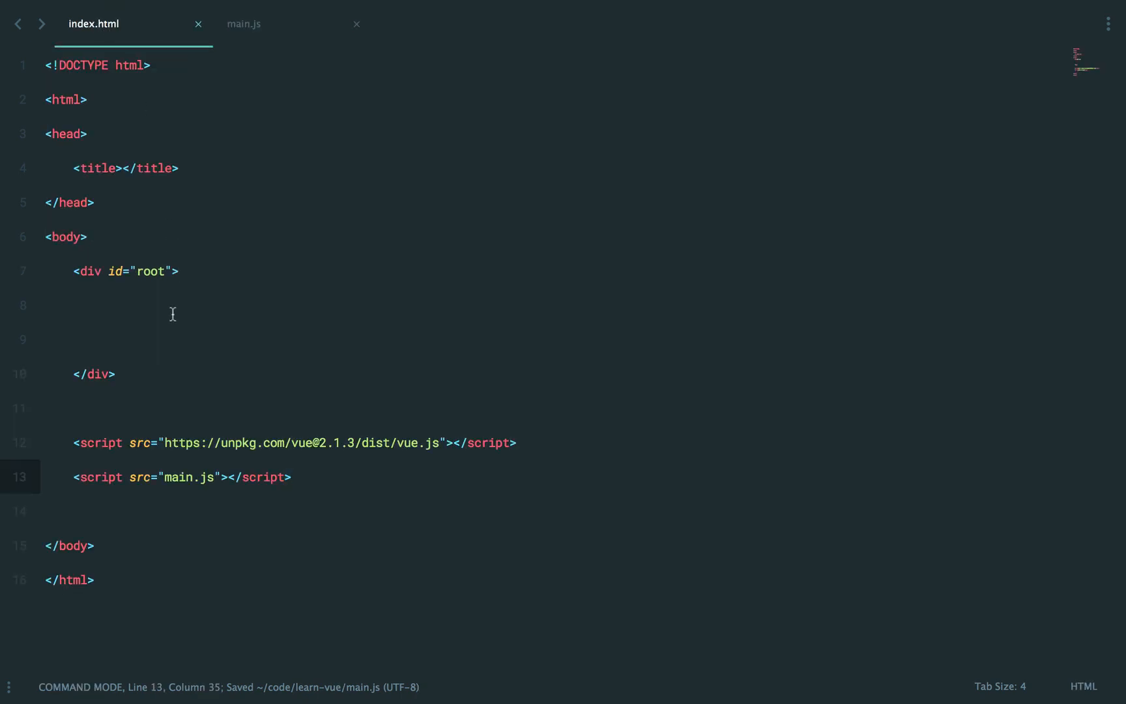
type("<task></task>")
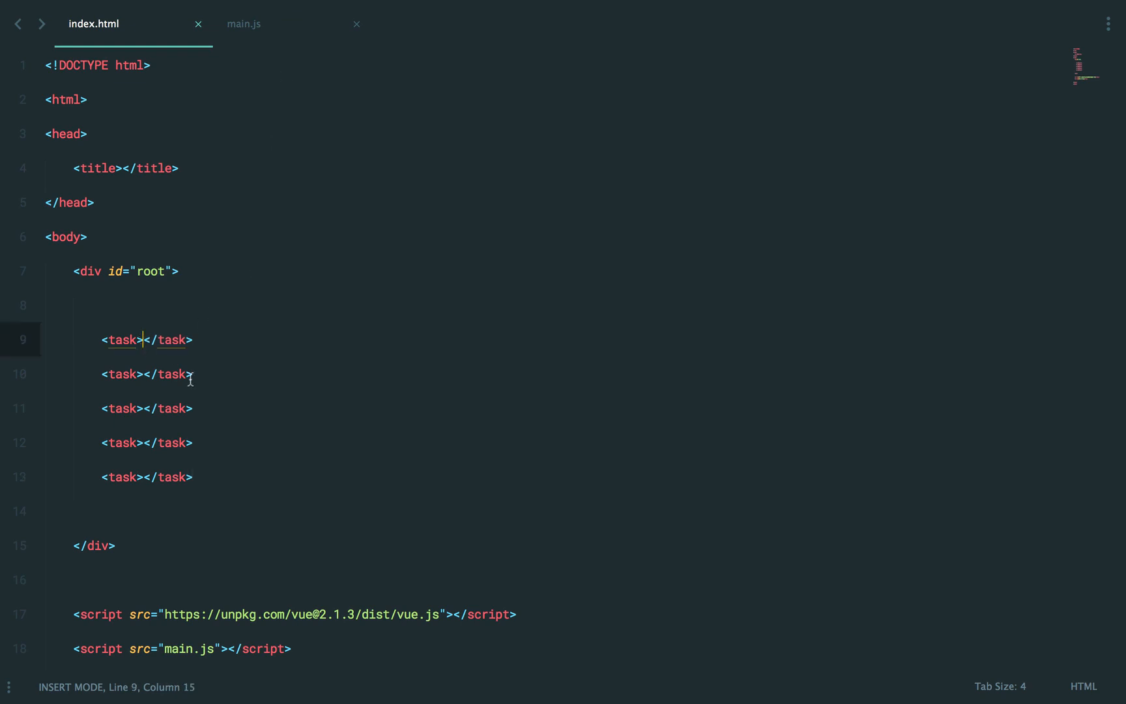
type("Go to the store")
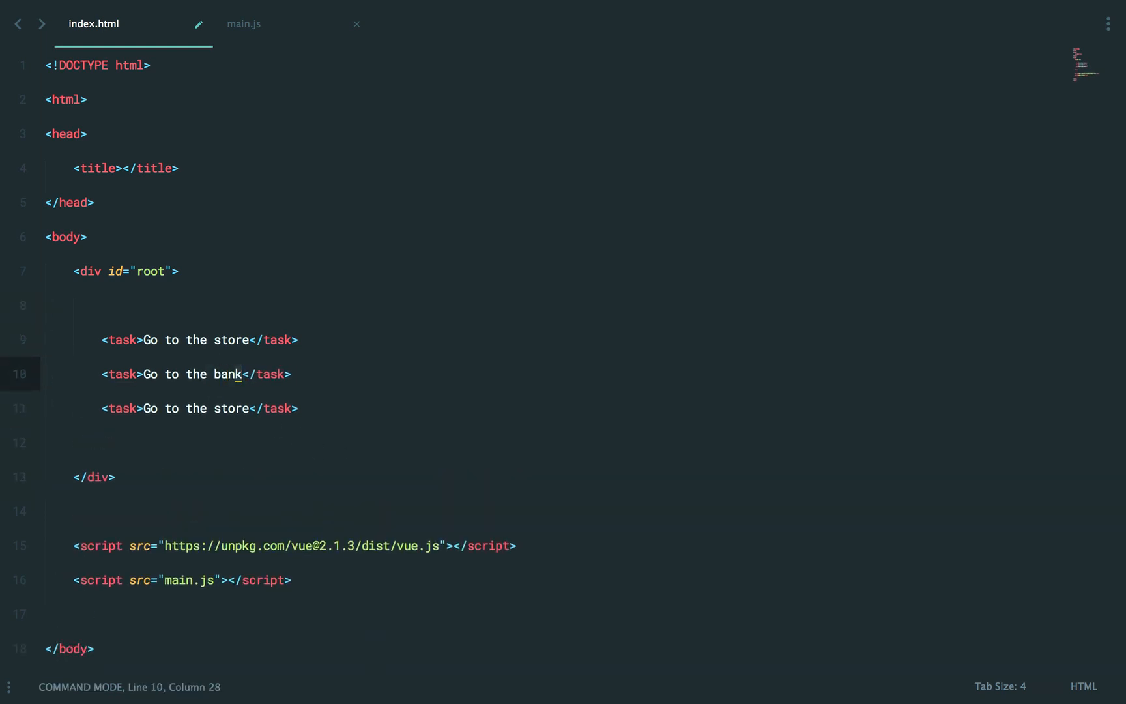
type("Go to work")
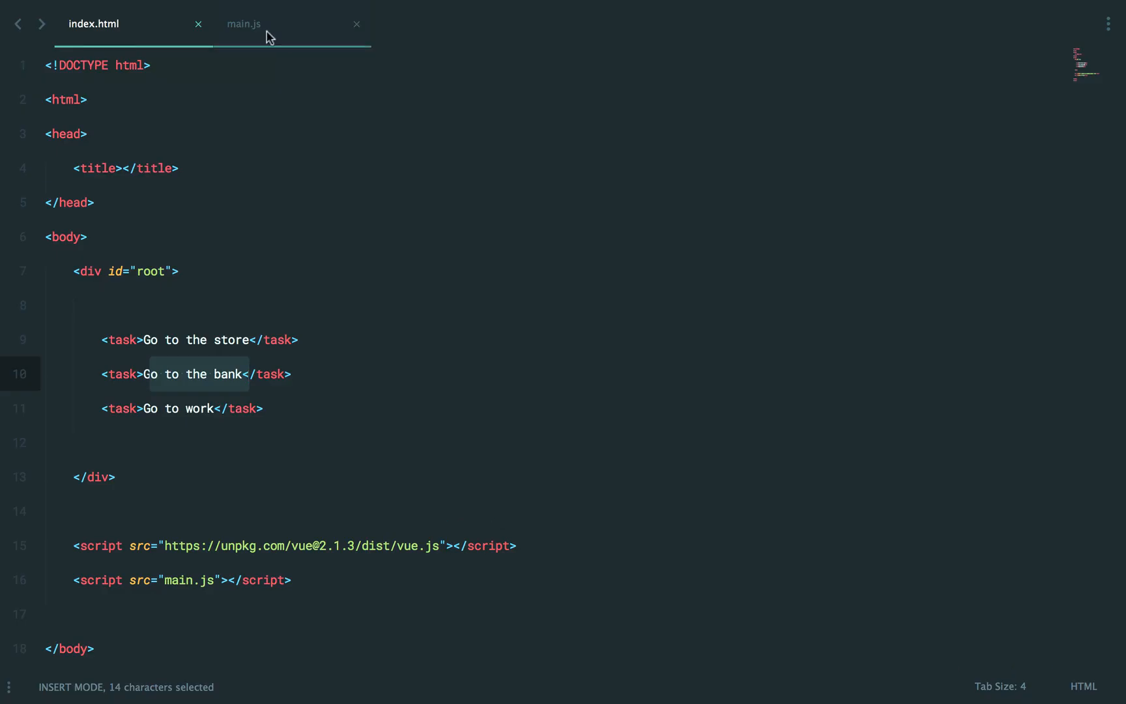
Step: Change the task template in main.js to render <slot></slot> instead of Foobar
left_click(244, 24)
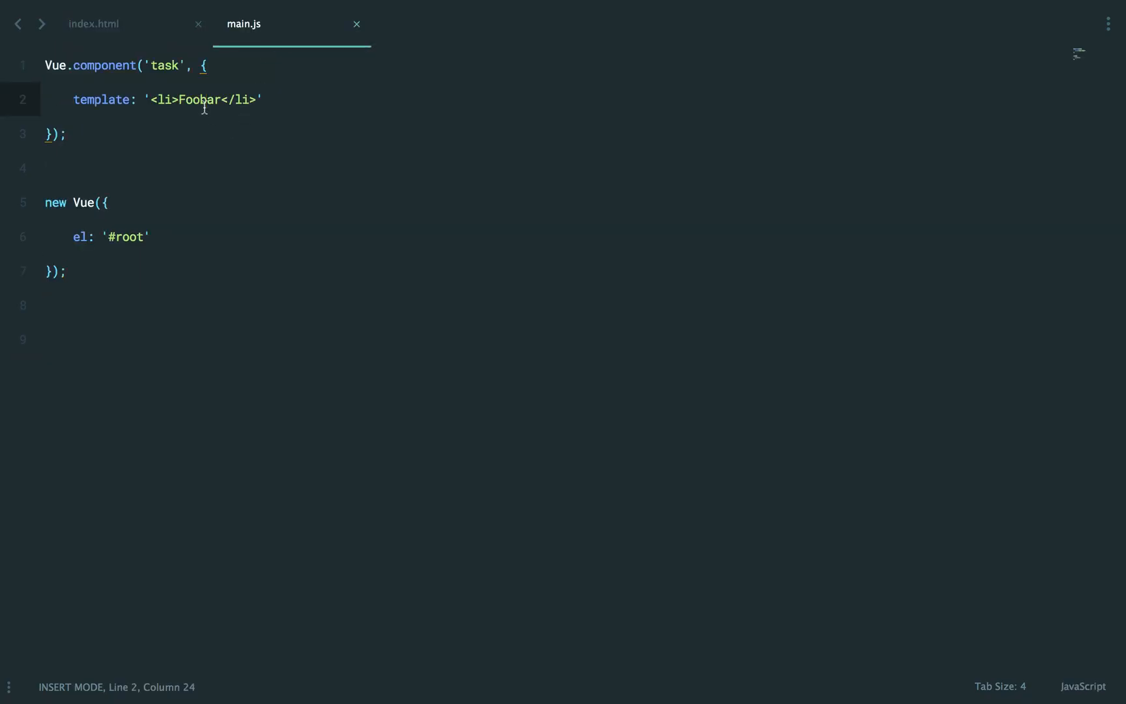
type("<slot></slot>")
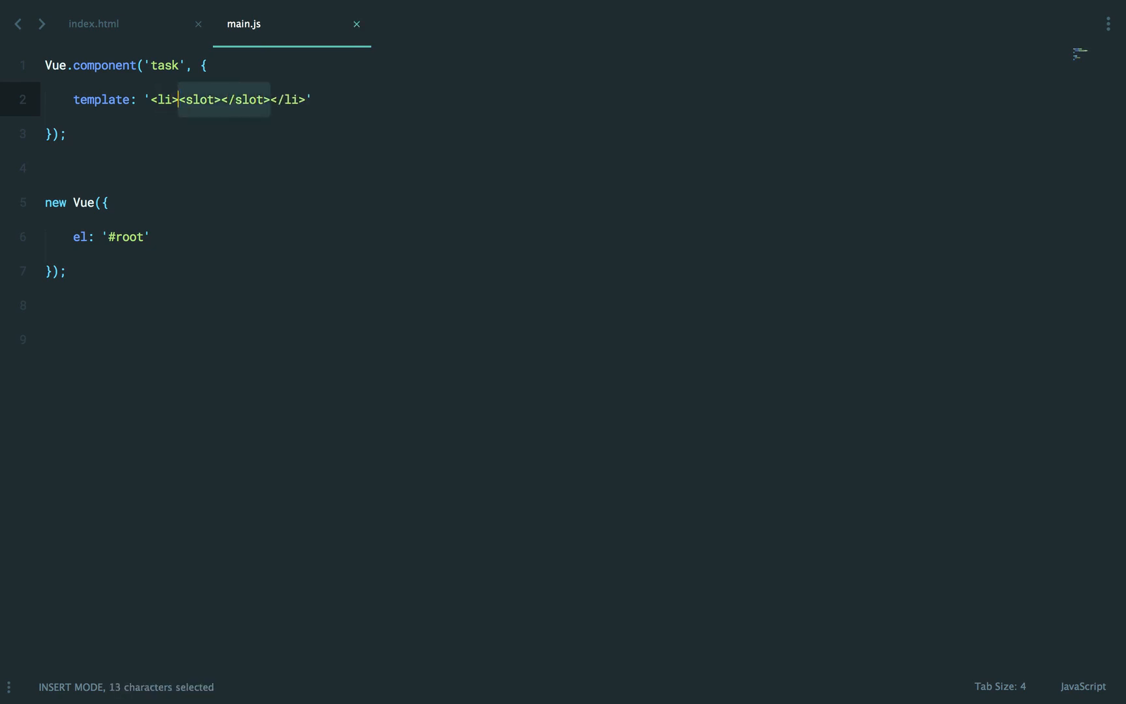
left_click(93, 24)
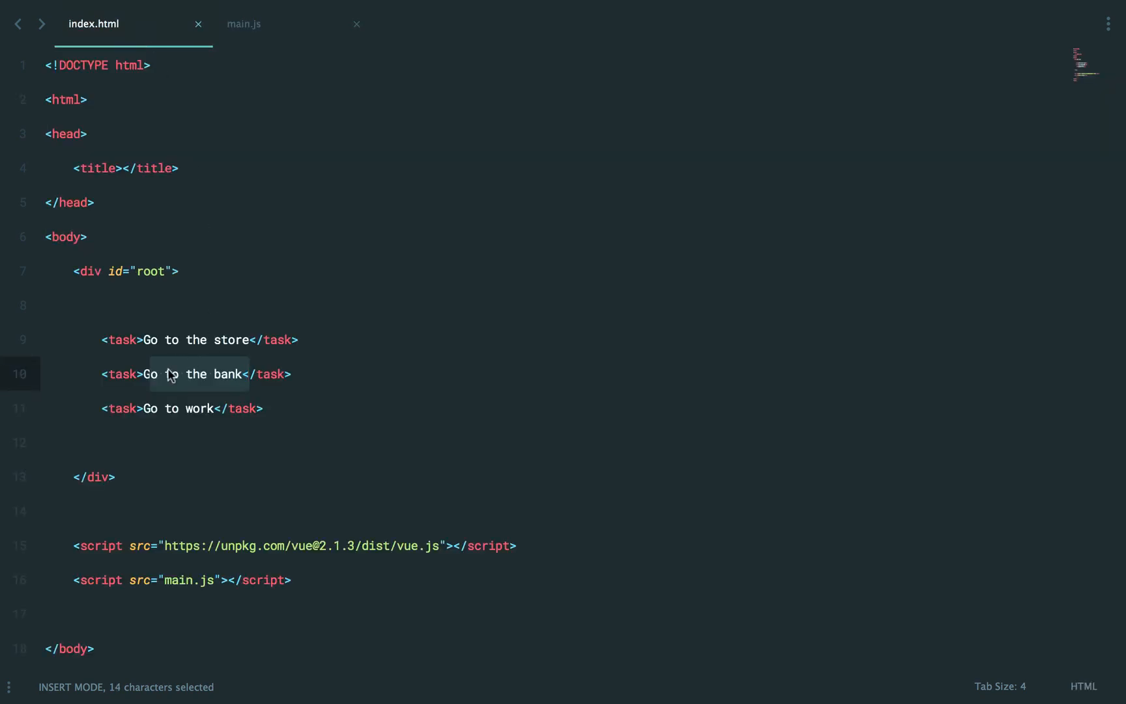
left_click(244, 24)
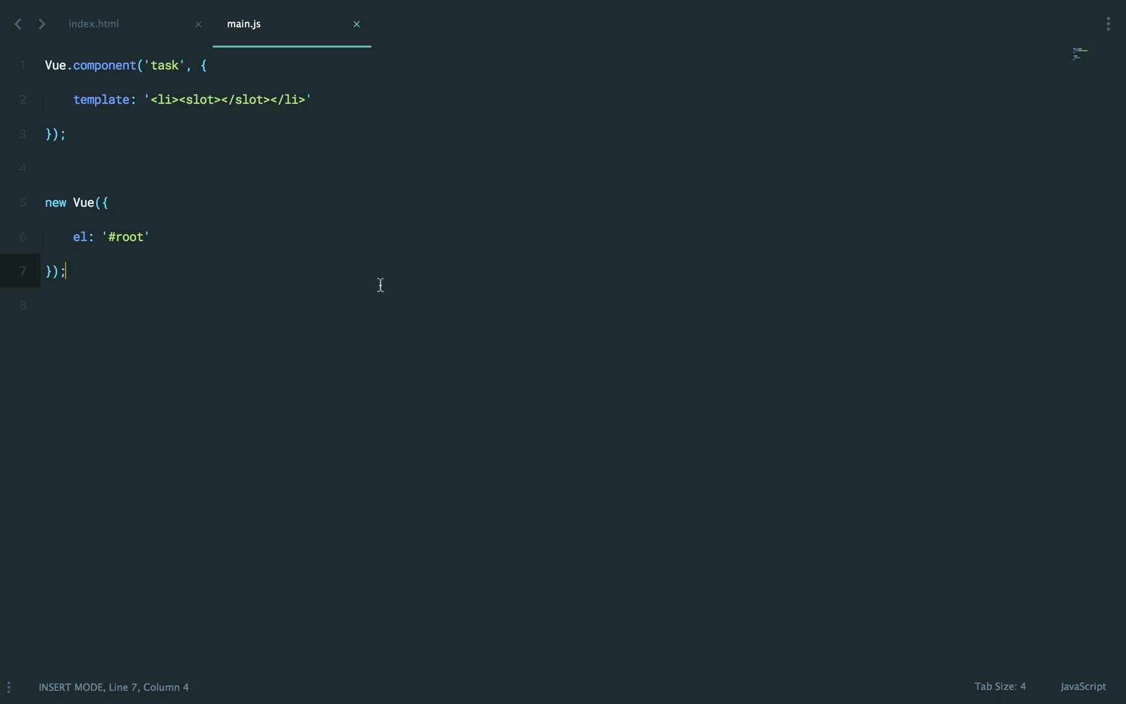
mouse_move(163, 163)
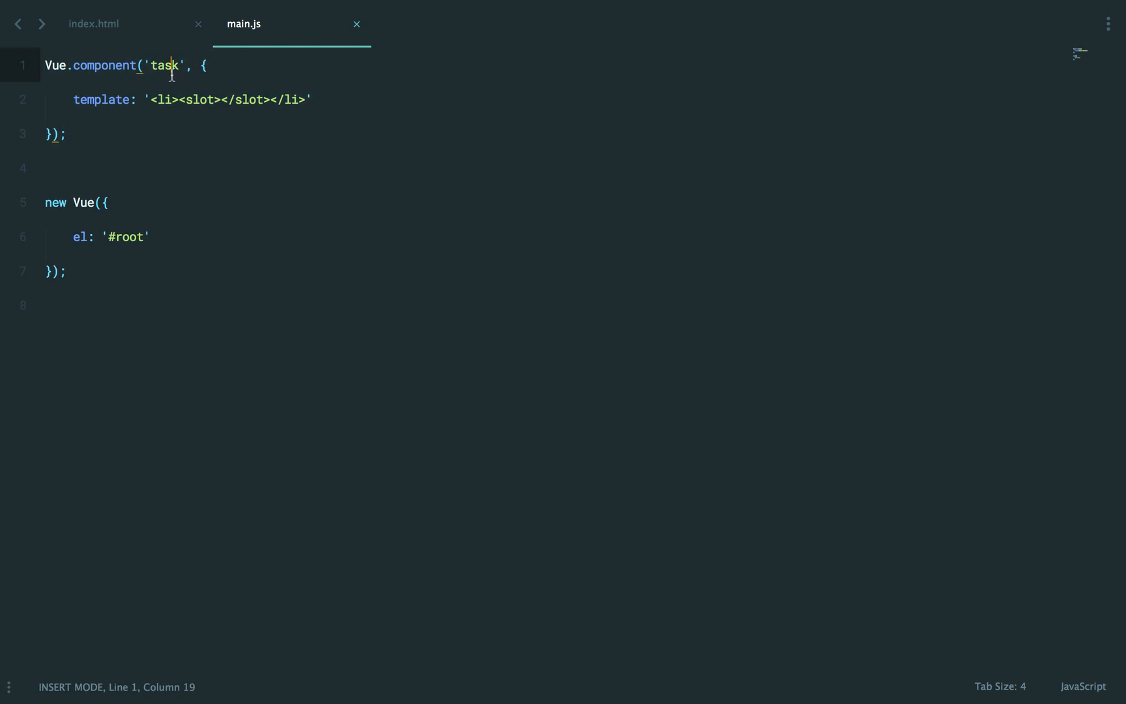
Step: Add data() returning message 'Foobar' to the task component and save main.js
left_click(330, 99)
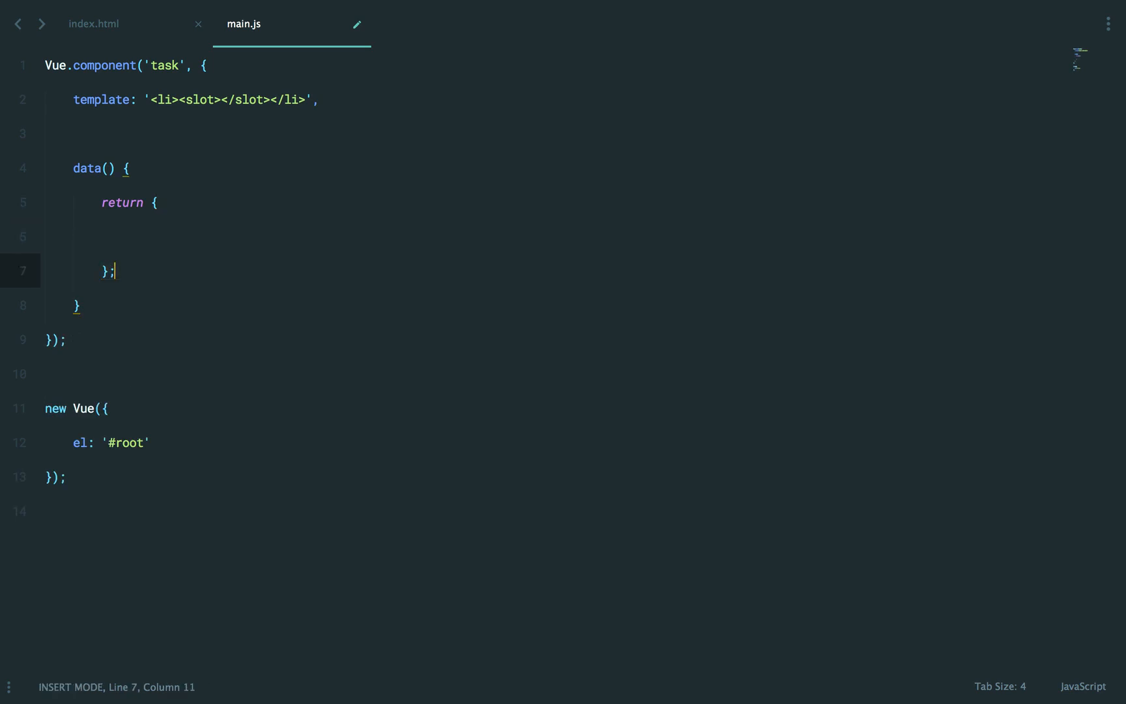
mouse_move(124, 282)
type("message: '")
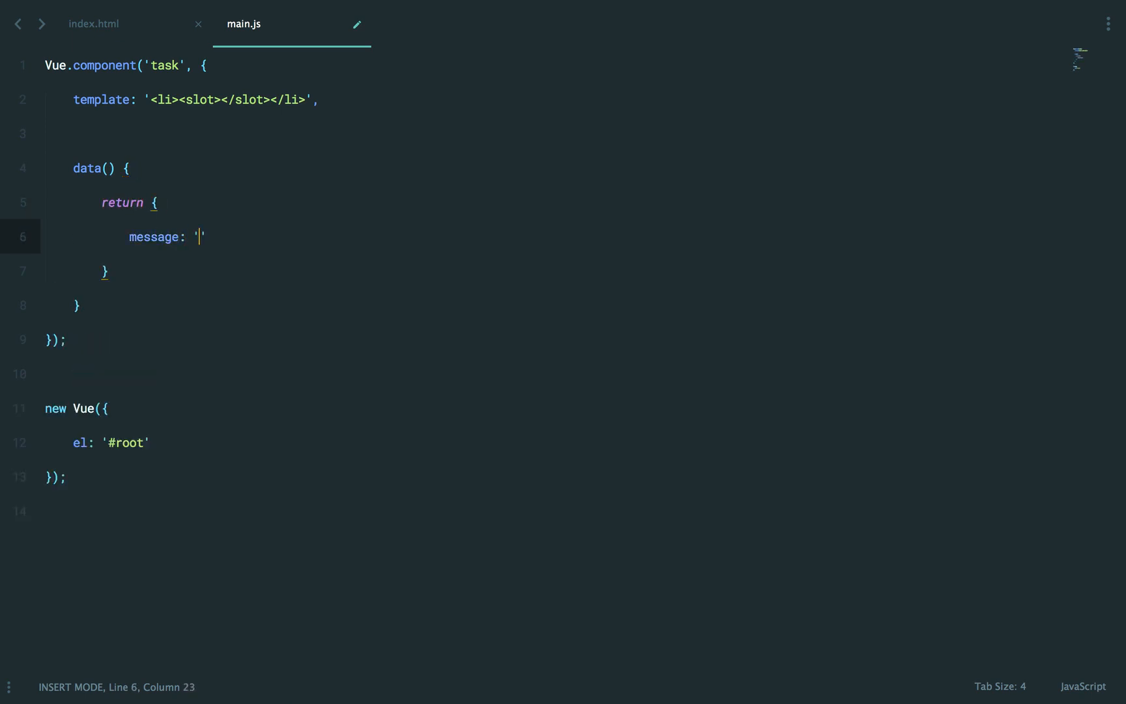
type("Foobar")
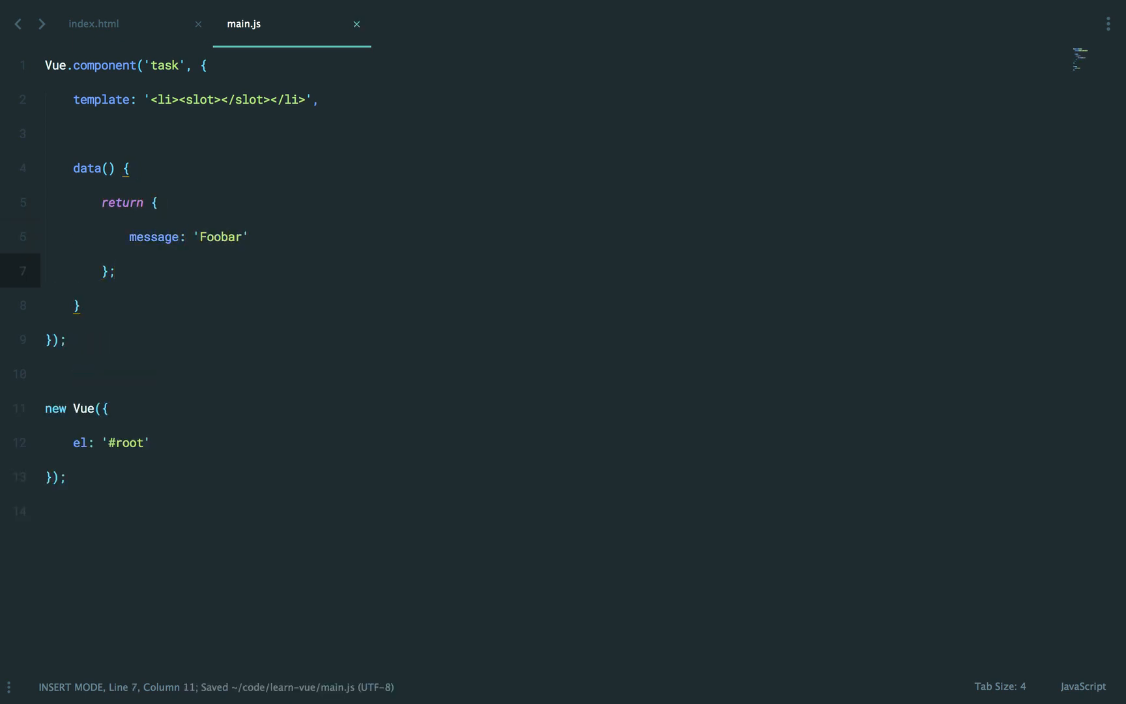